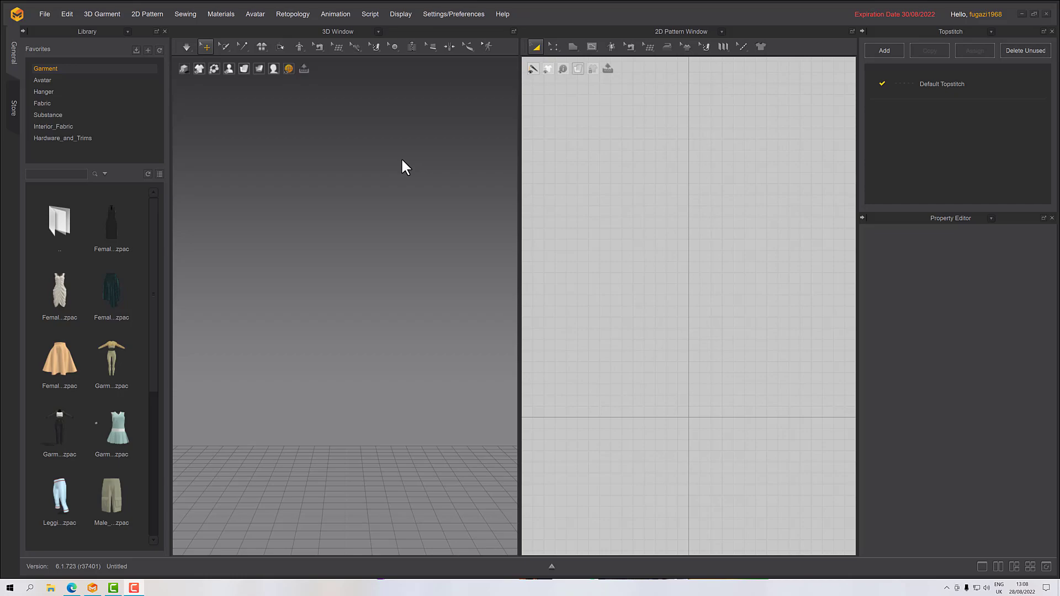
mouse_move(280, 111)
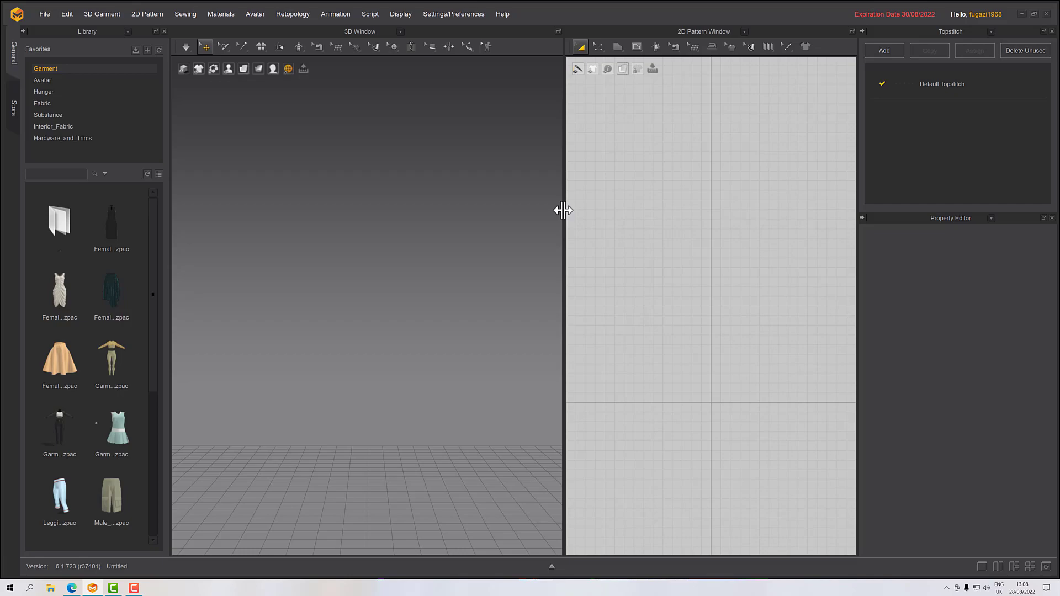
mouse_move(581, 232)
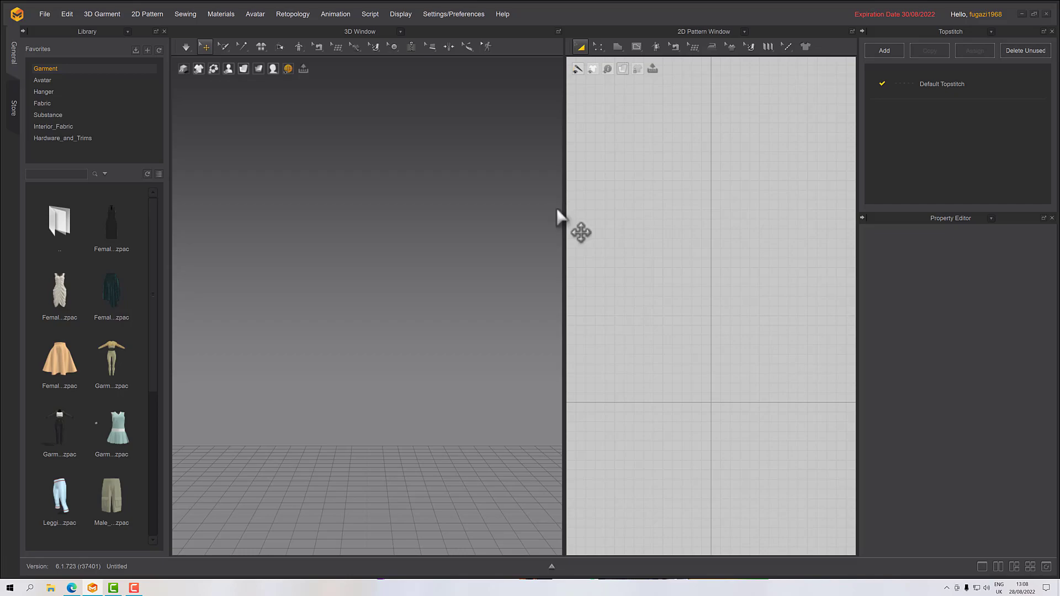
mouse_move(369, 291)
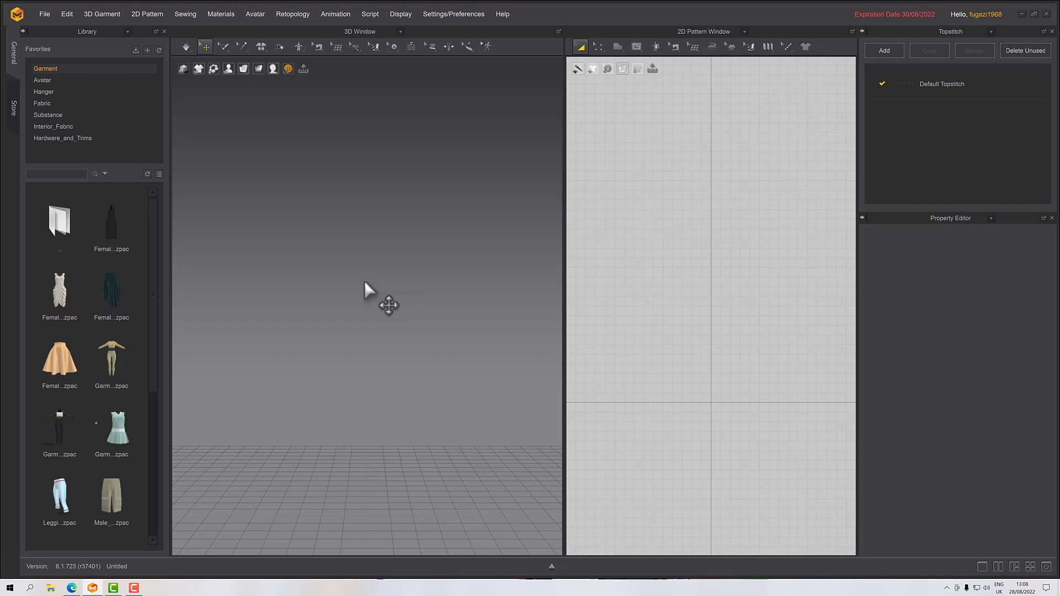
mouse_move(286, 168)
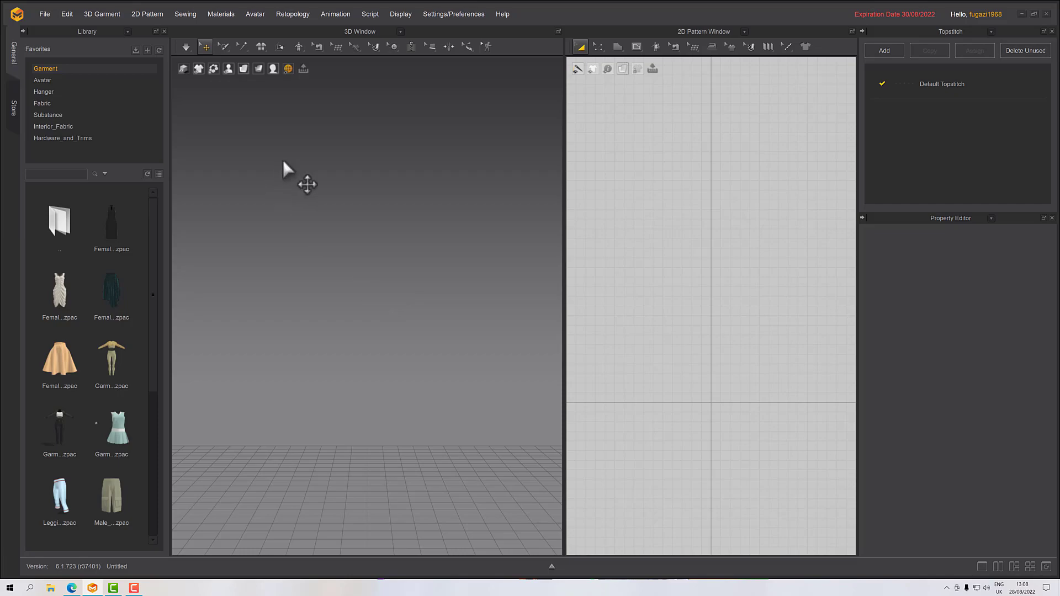
mouse_move(661, 63)
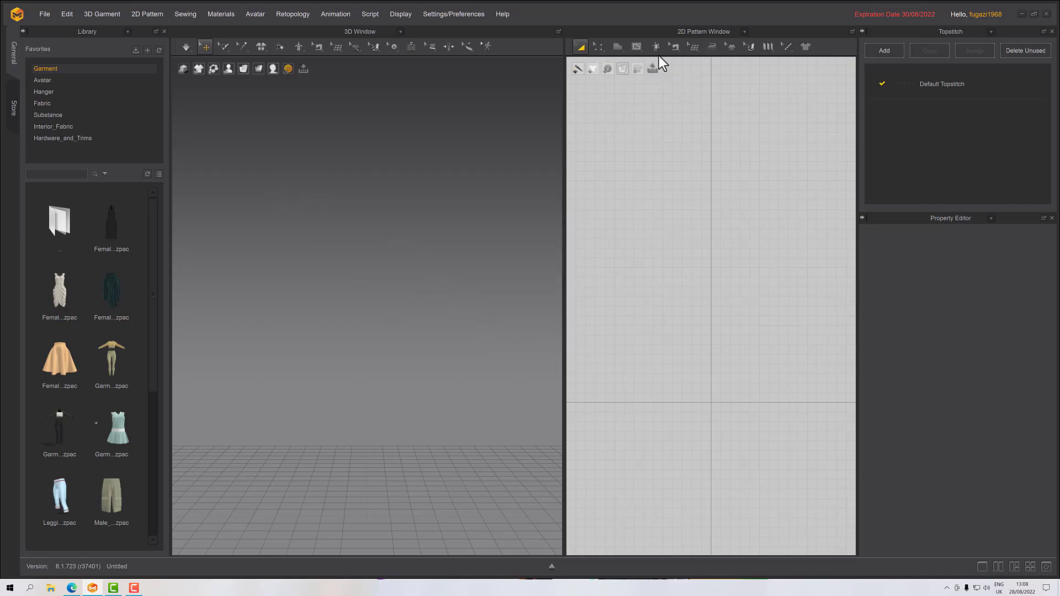
Preview an ellipse pattern as a circle with 1600 mm circumference
click(618, 47)
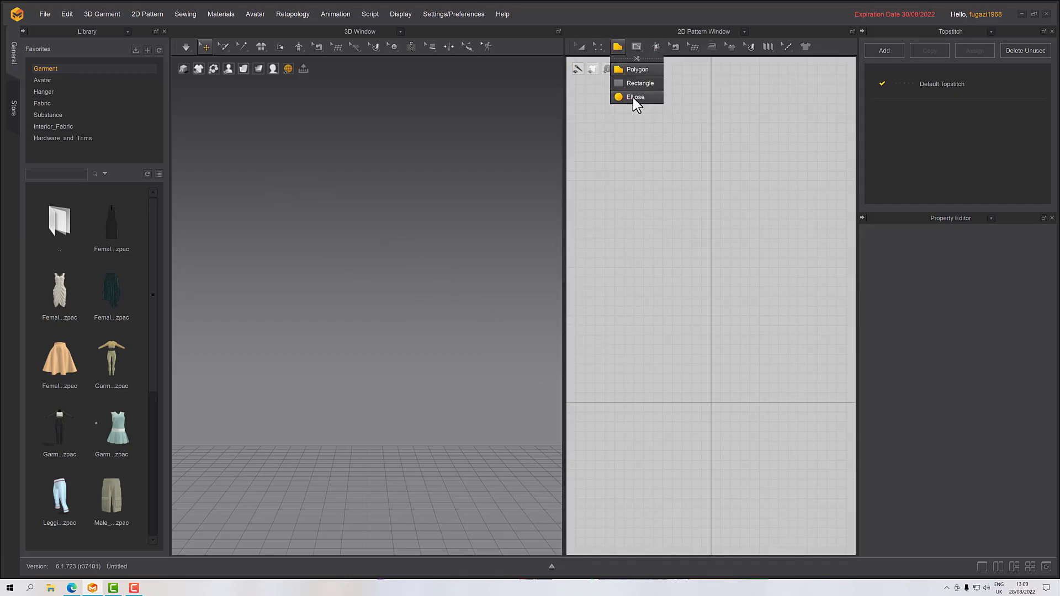
click(634, 97)
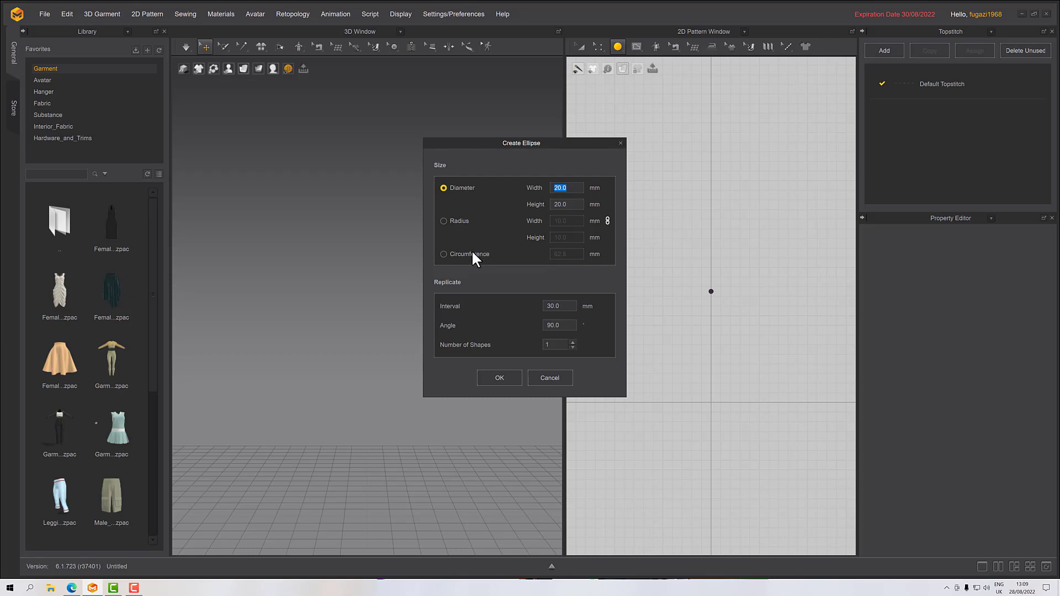
click(443, 254)
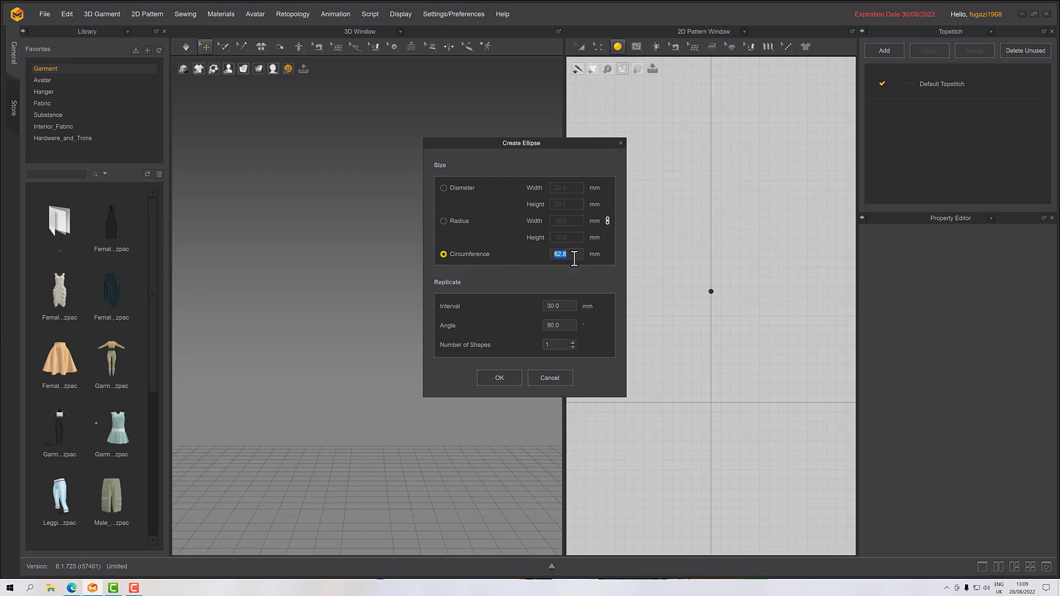
text(1600)
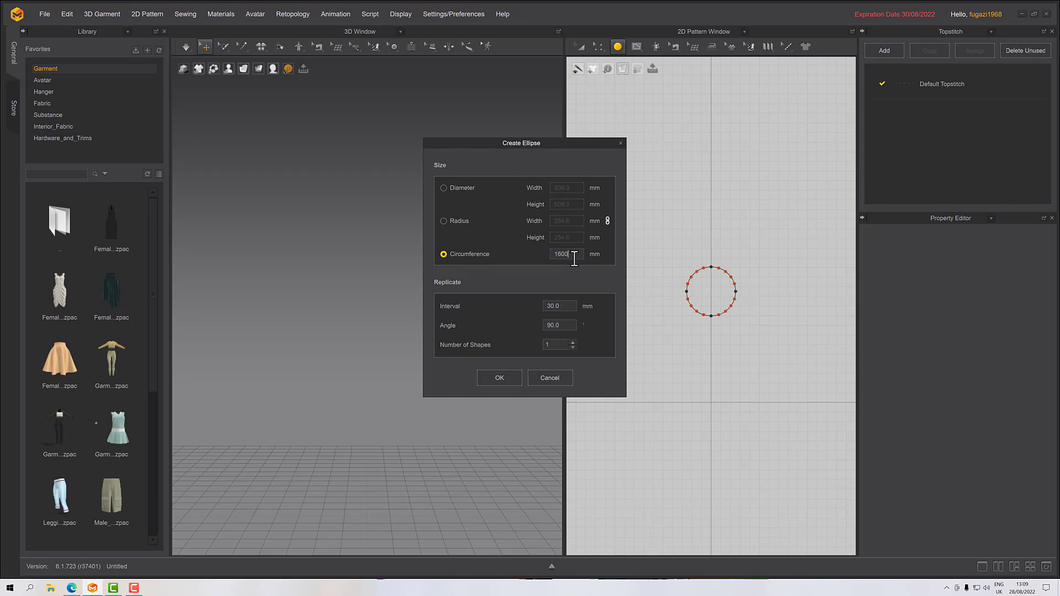
mouse_move(493, 314)
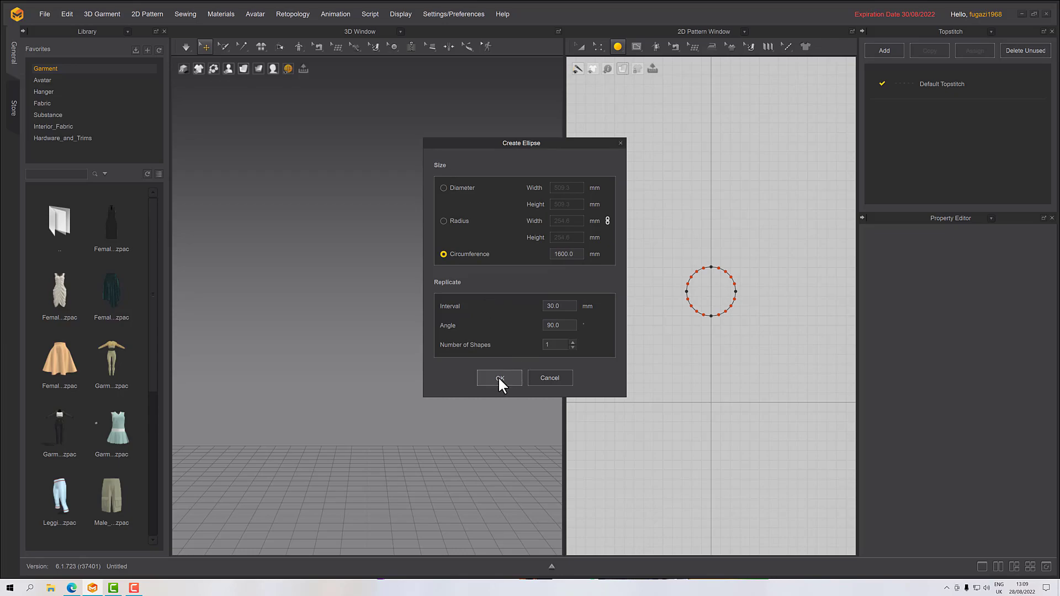
Confirm the 1600 mm circle pattern and orbit the 3D view around the disc
click(499, 378)
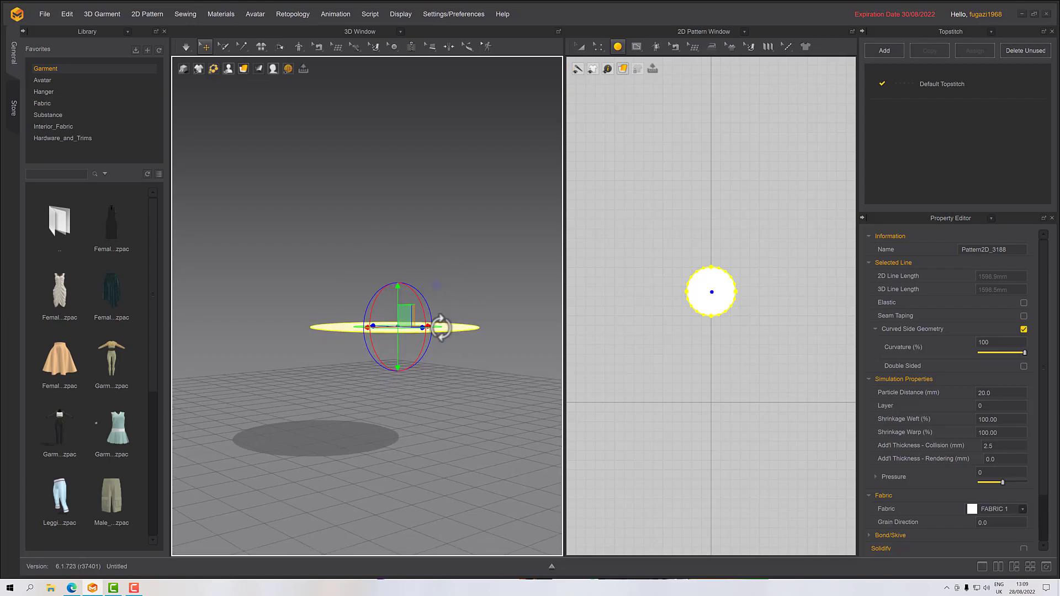
right_click(419, 332)
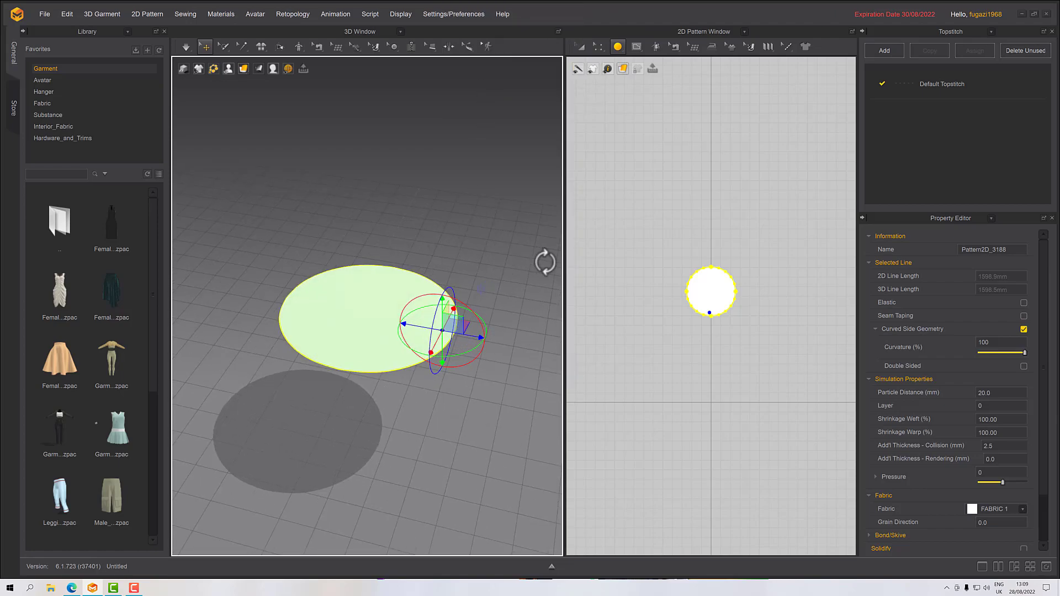
mouse_move(352, 135)
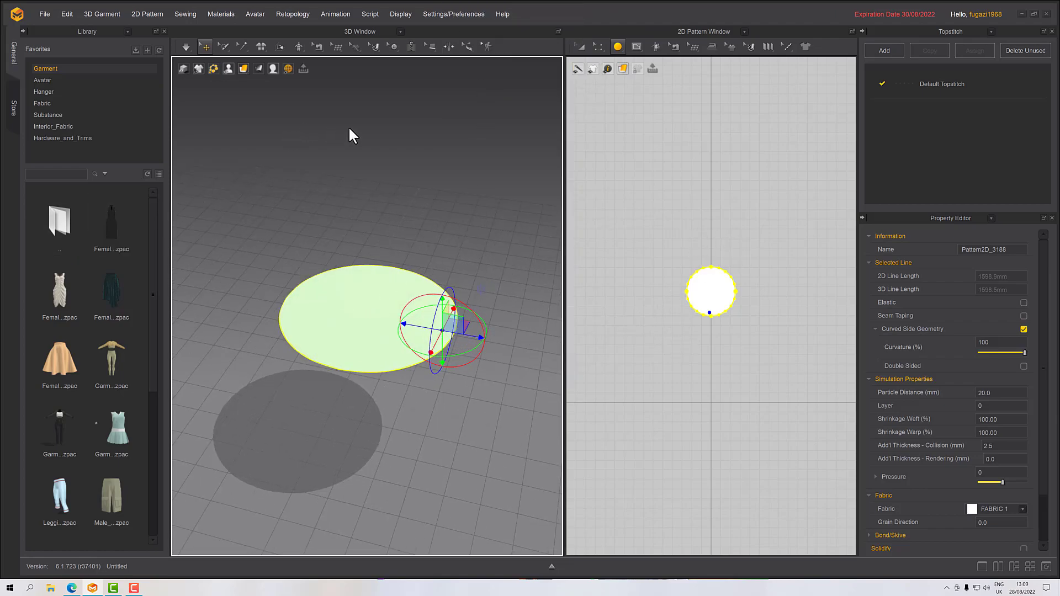
Place a rectangle pattern with 1600 mm width and start entering its height
click(617, 46)
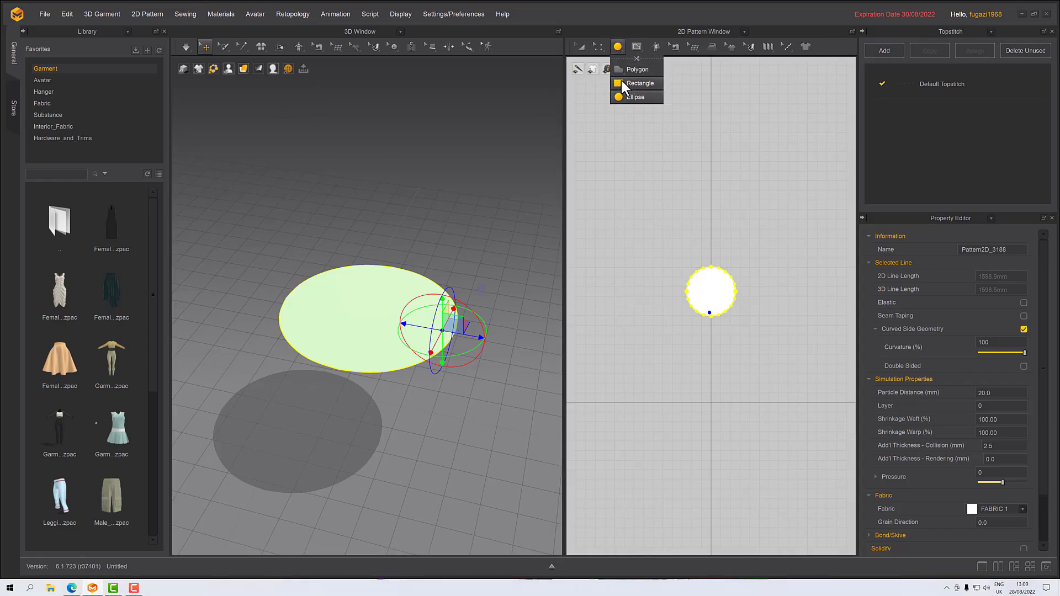
click(639, 83)
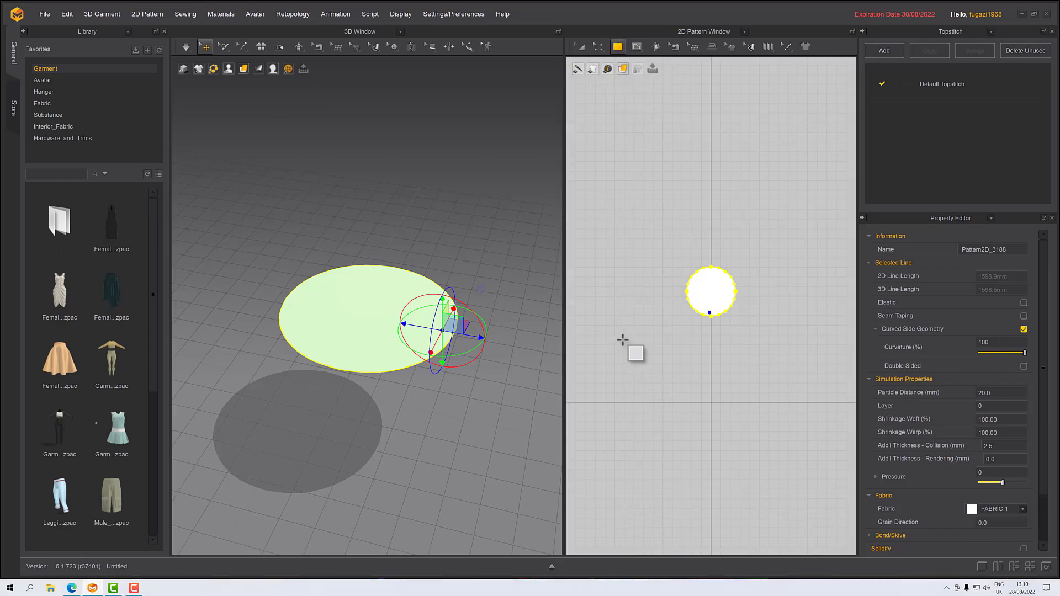
click(634, 352)
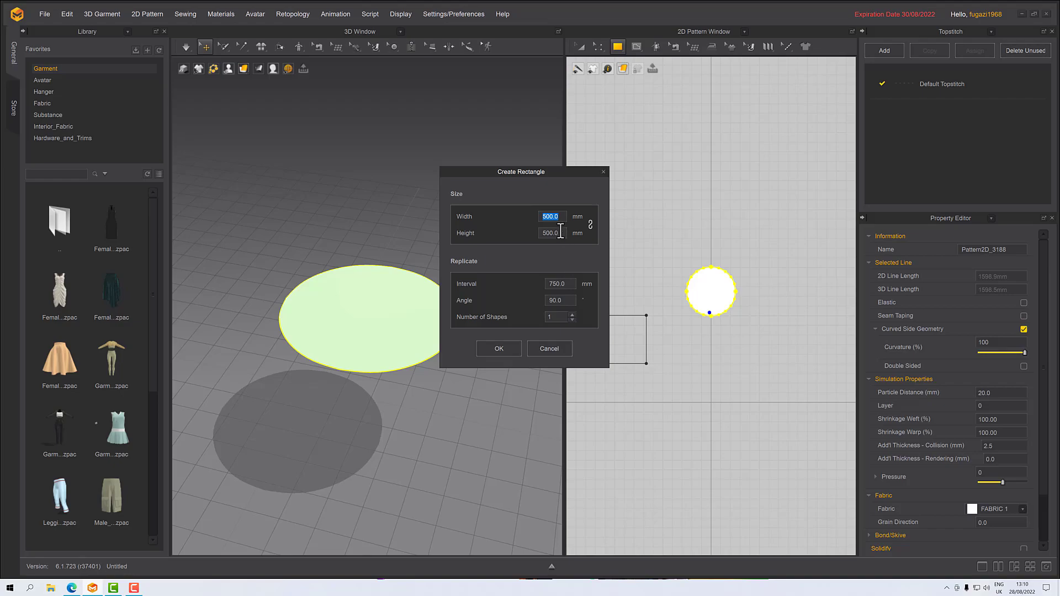
text(1600)
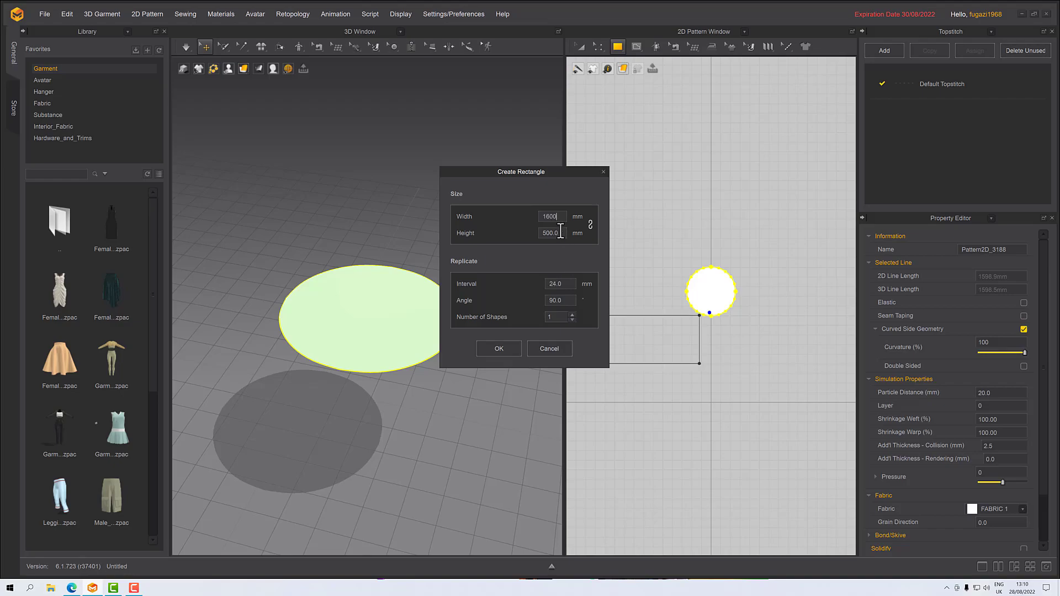
click(550, 232)
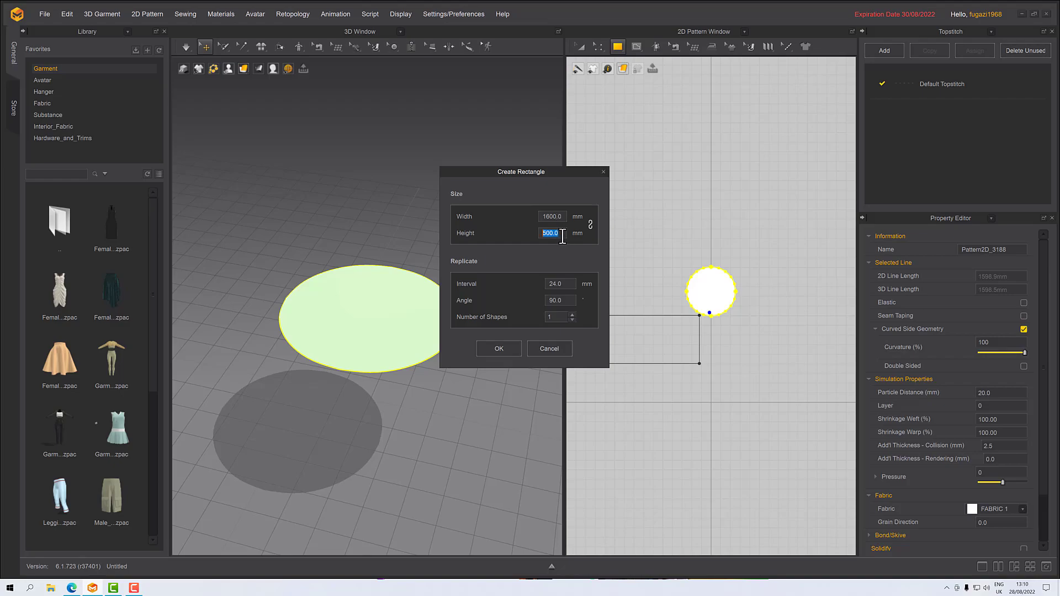
text(3)
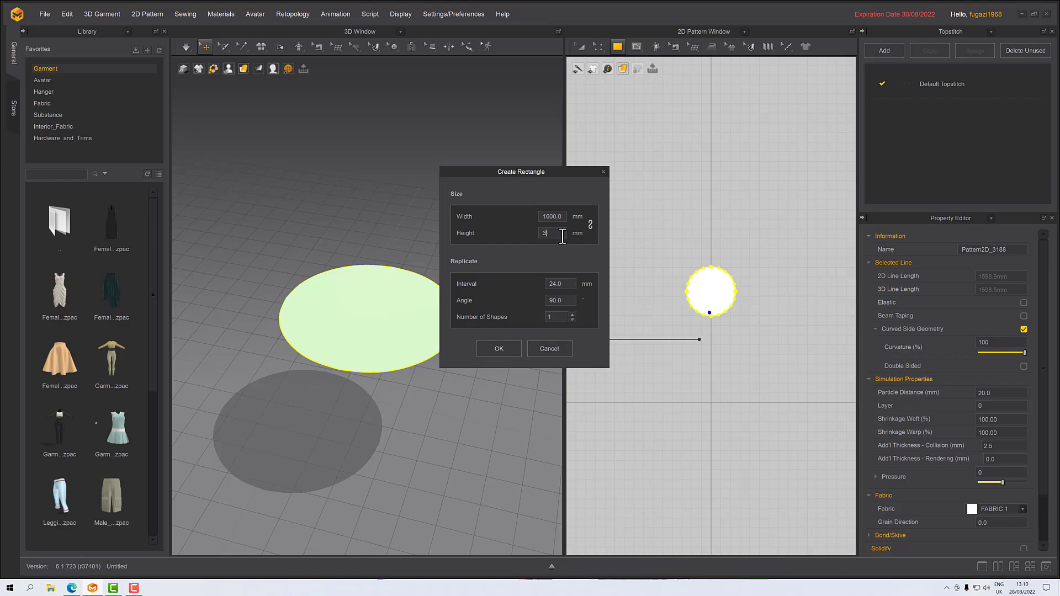
text(50)
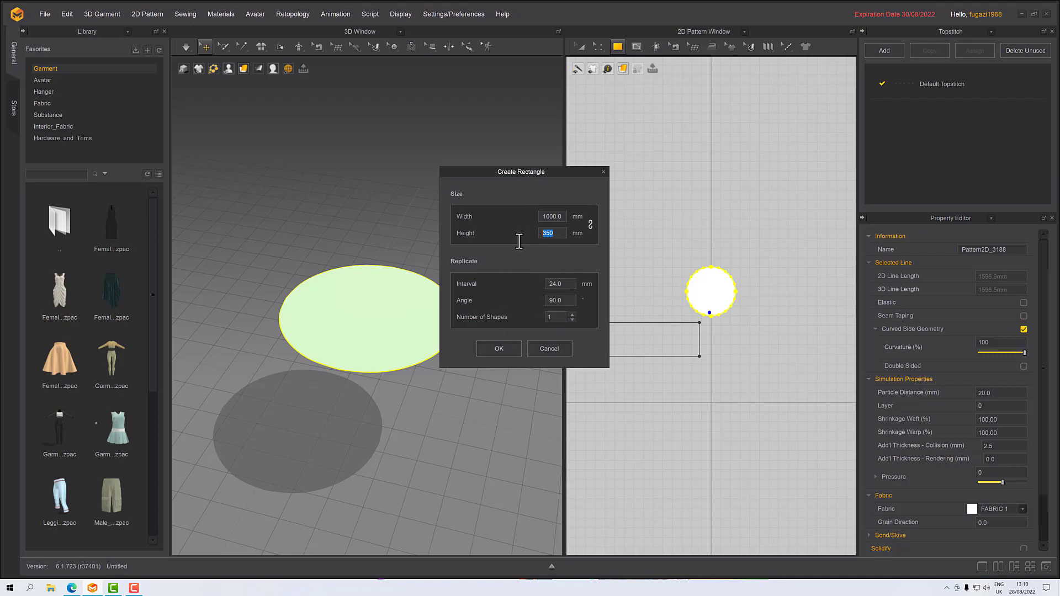
Enter 400 mm height and confirm the 1600 × 400 mm rectangle
text(400)
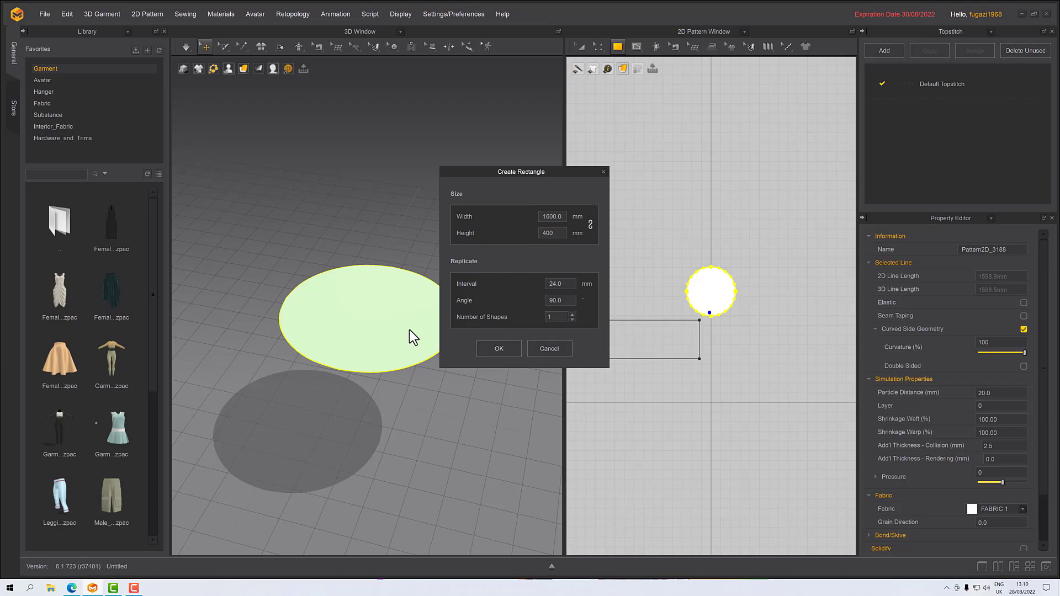
click(498, 349)
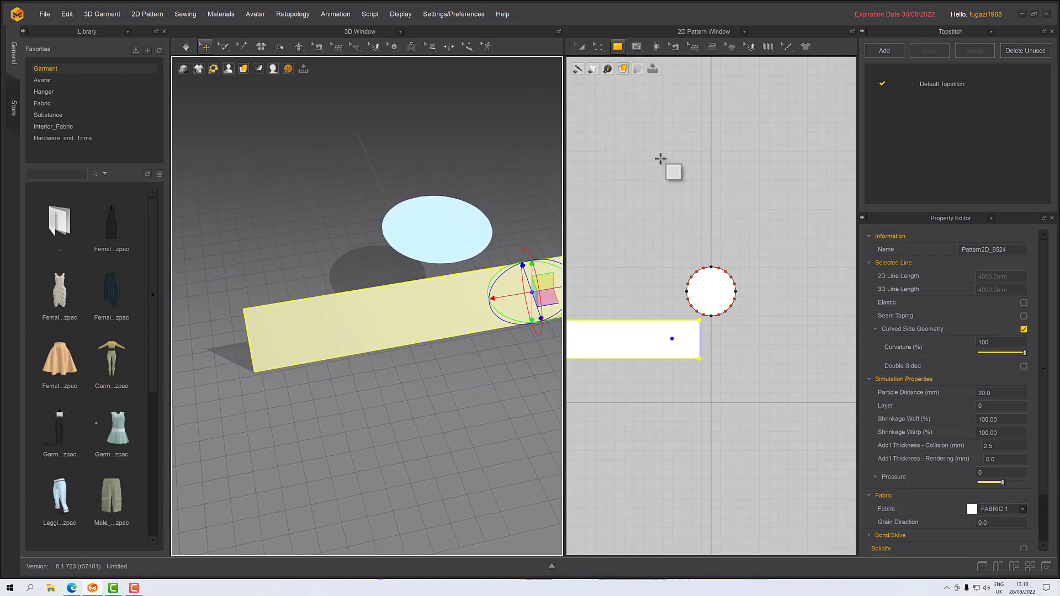
Activate Segment Sewing to join the rectangle's long edge to the circle
click(674, 46)
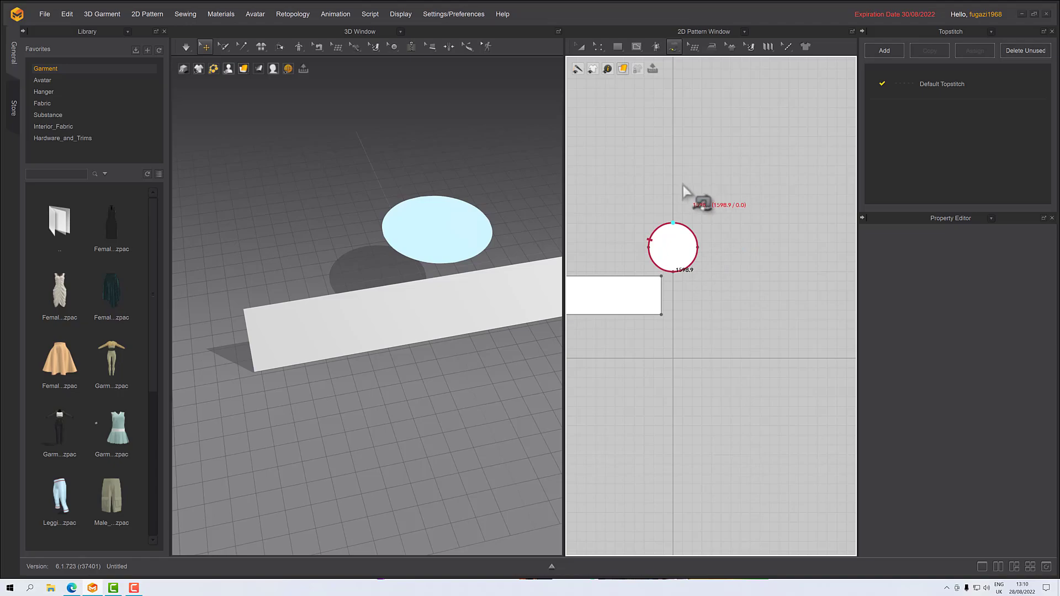
mouse_move(653, 206)
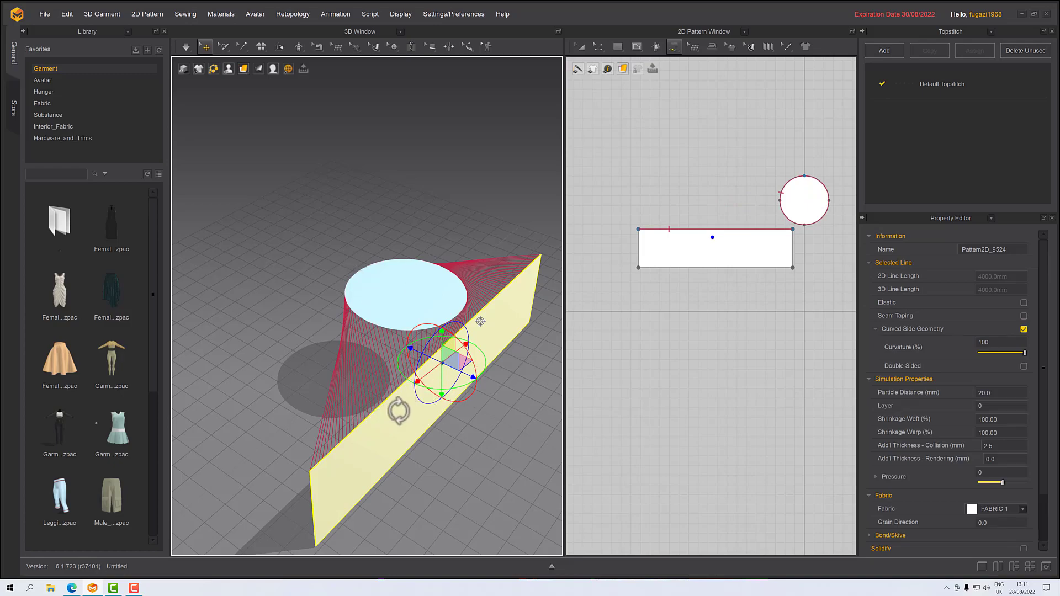
Superimpose the rectangle panel under the circle so it wraps into a cylinder
right_click(399, 420)
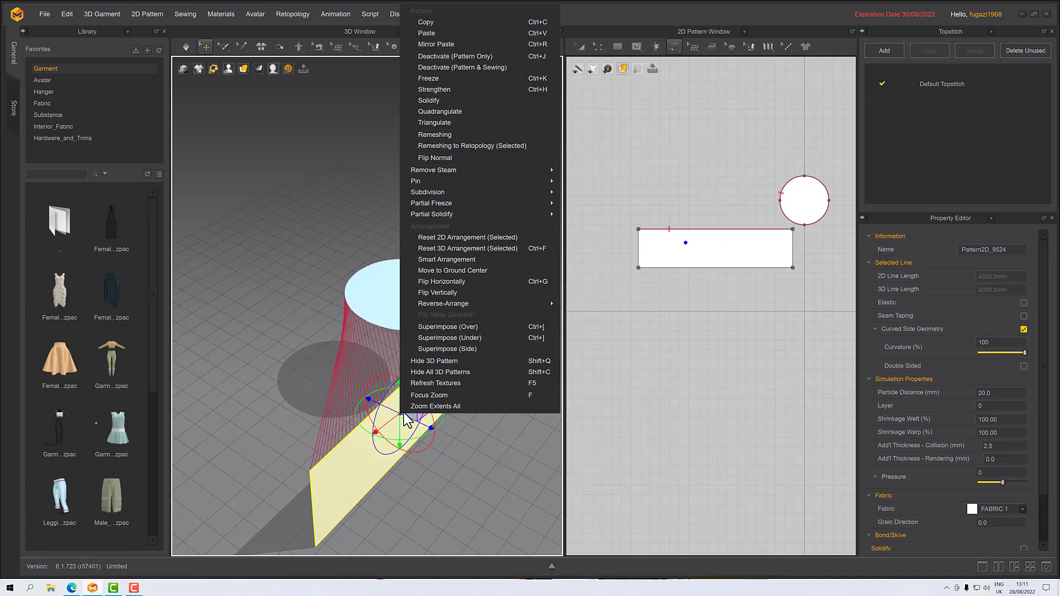
mouse_move(452, 348)
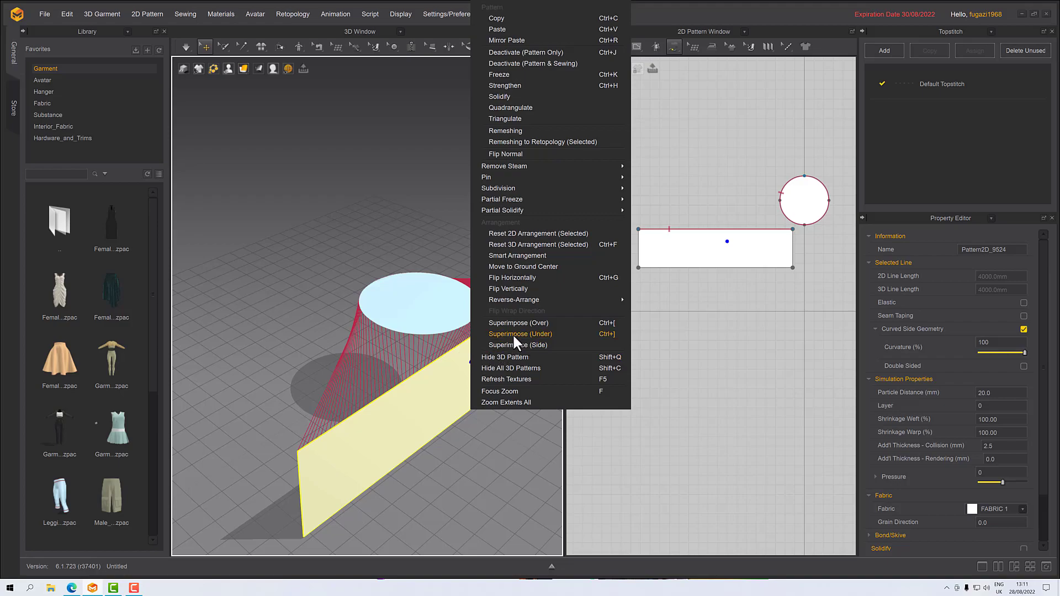
click(520, 334)
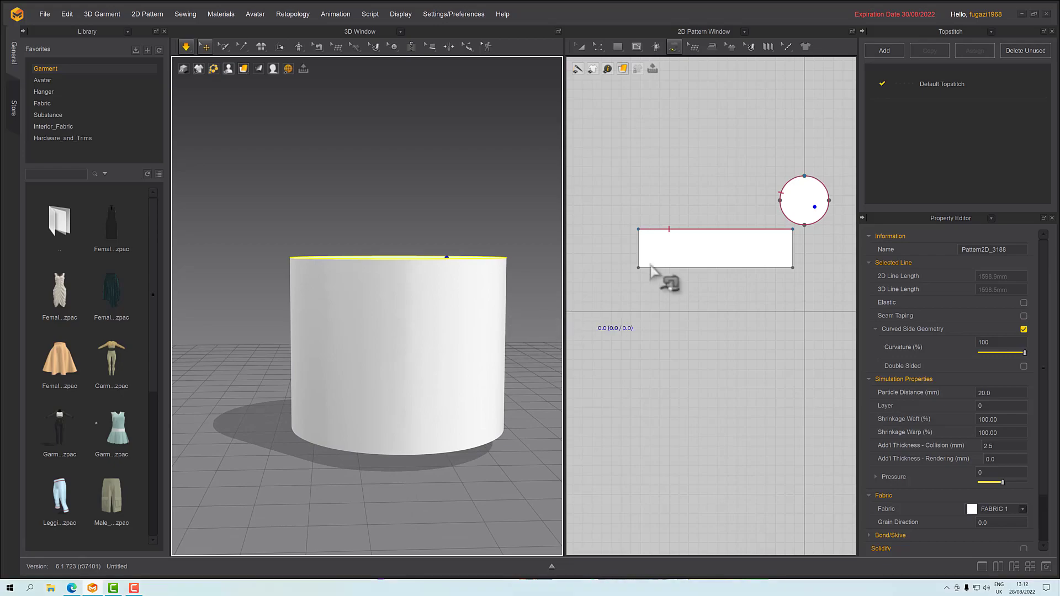
Duplicate the circle panel and move the copy down to the cylinder's base
click(804, 200)
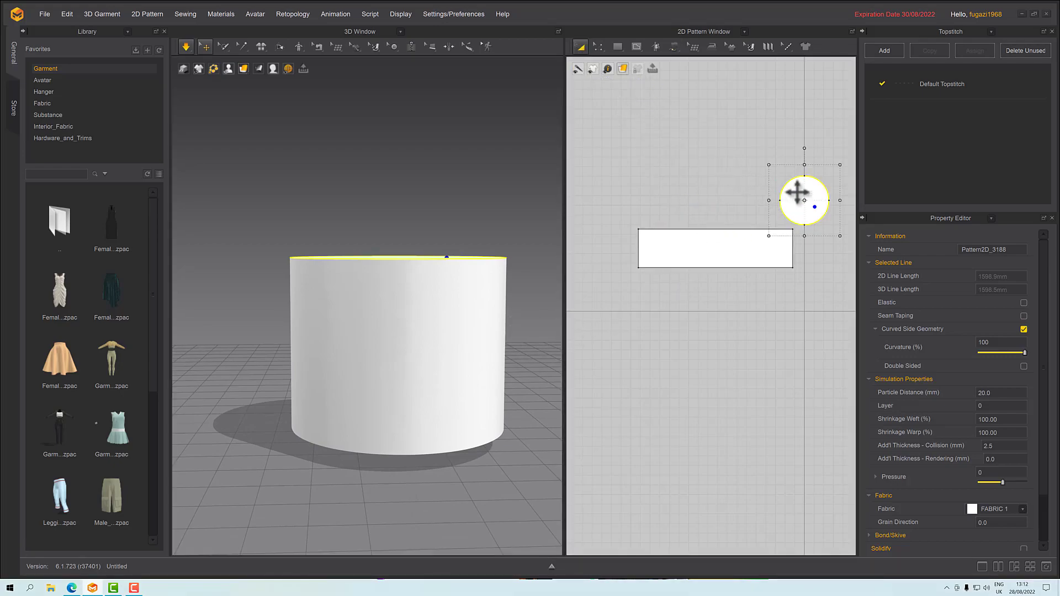
right_click(804, 199)
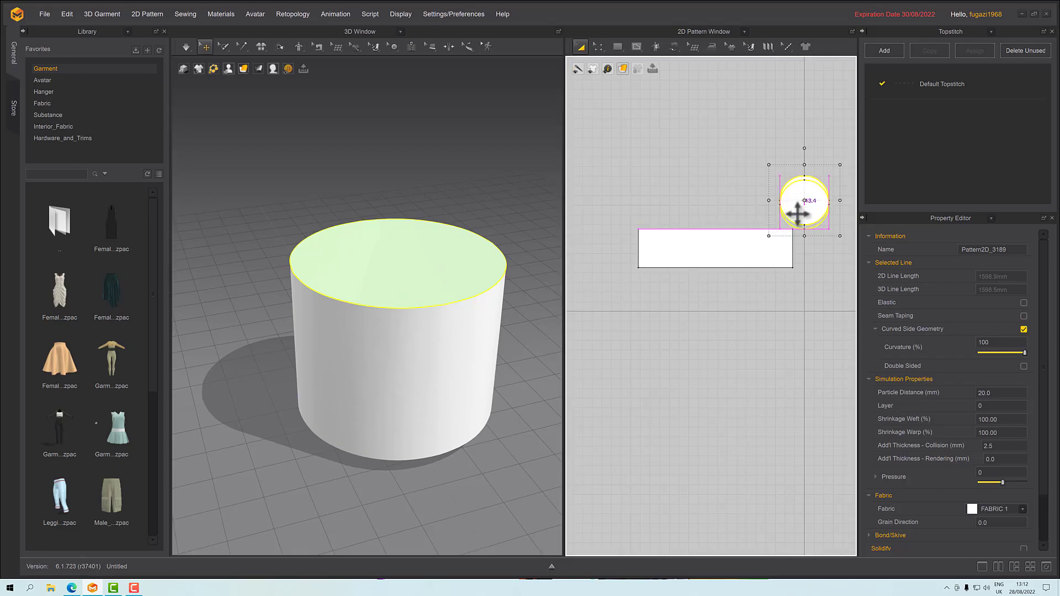
drag(804, 201, 805, 307)
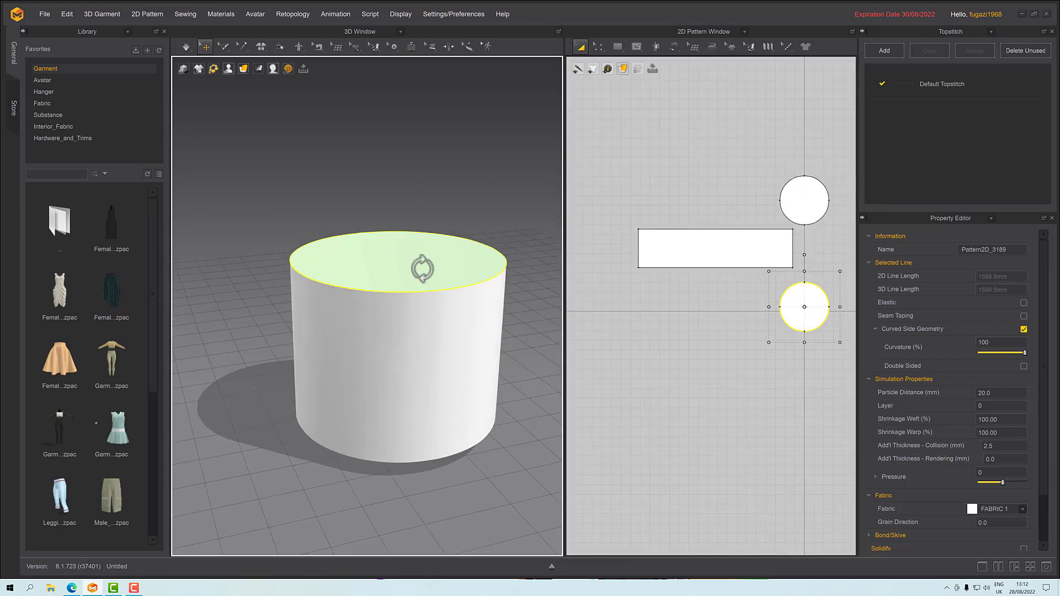
click(804, 199)
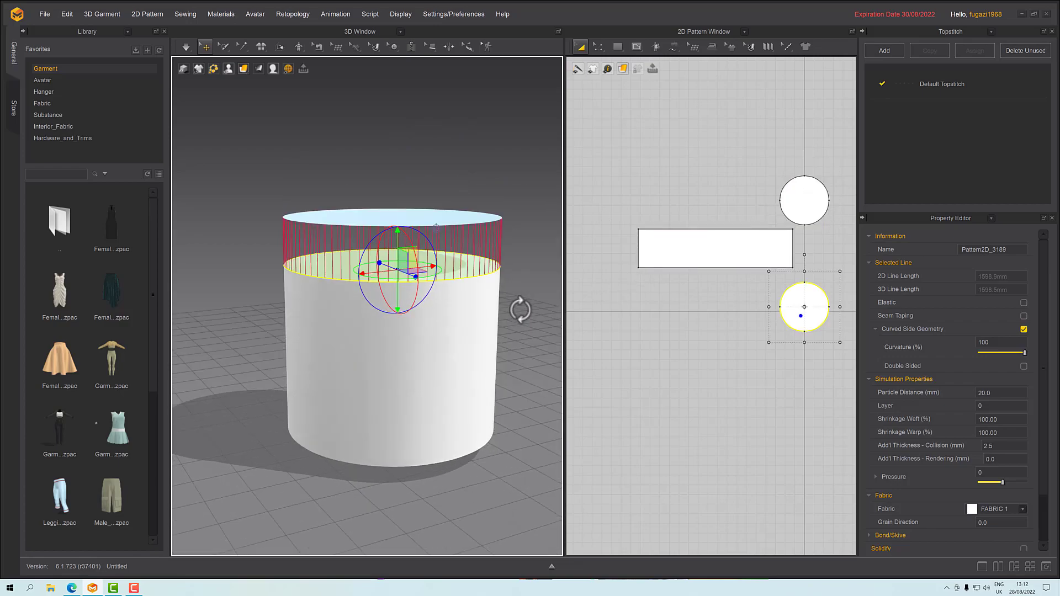
drag(399, 227, 398, 203)
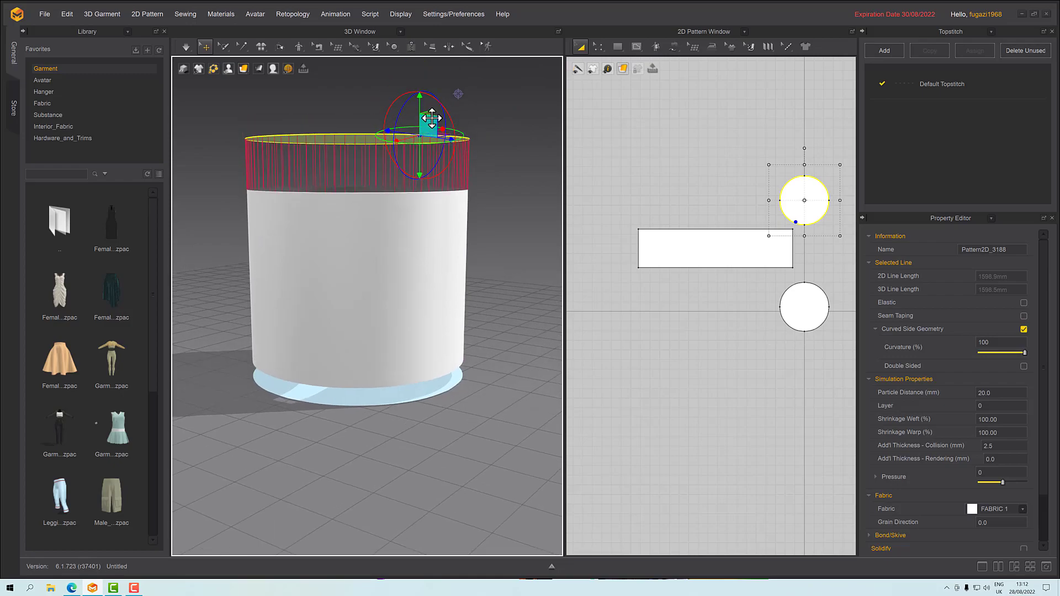
drag(425, 122, 416, 162)
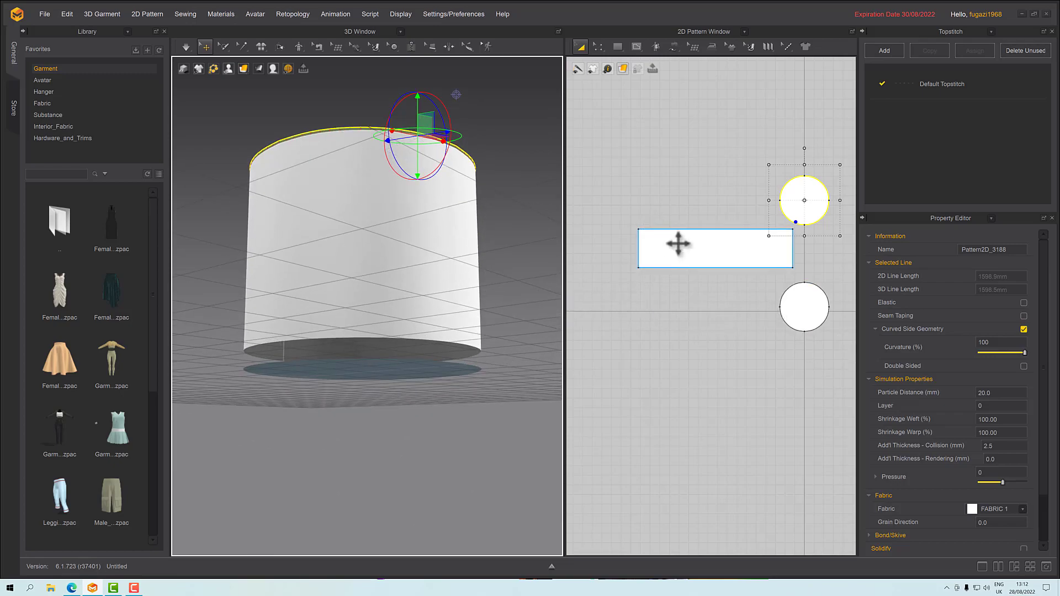
mouse_move(708, 346)
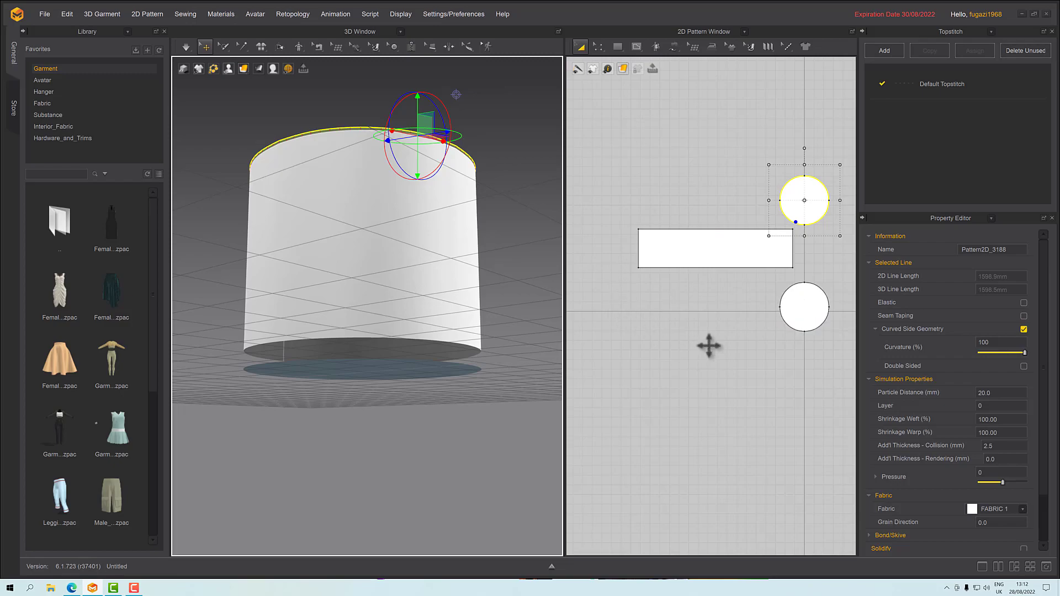
Sew the bottom circle to the rectangle's lower edge and open actions for both circles
click(674, 46)
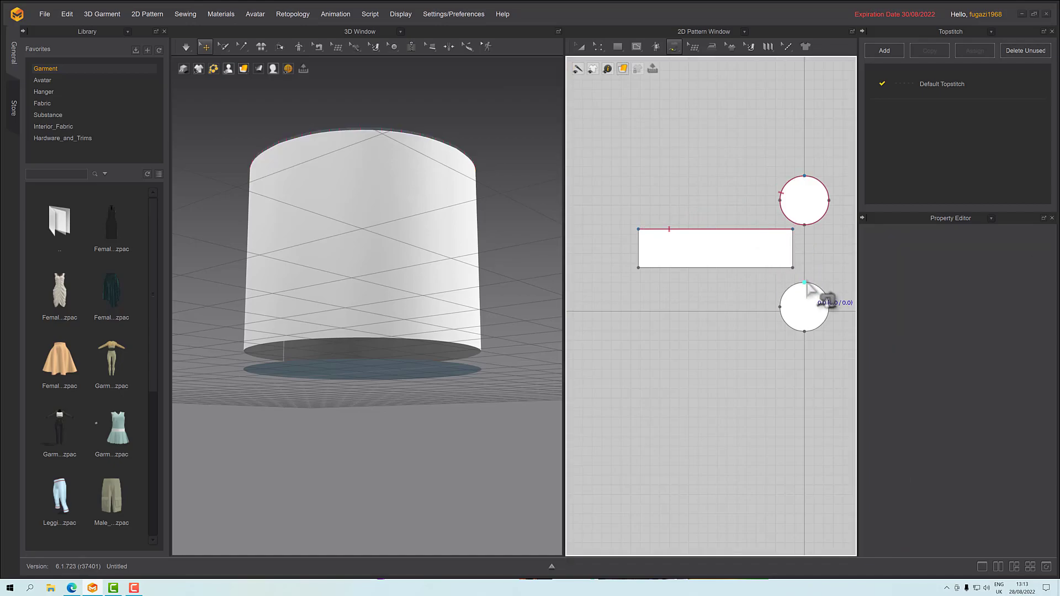
click(805, 307)
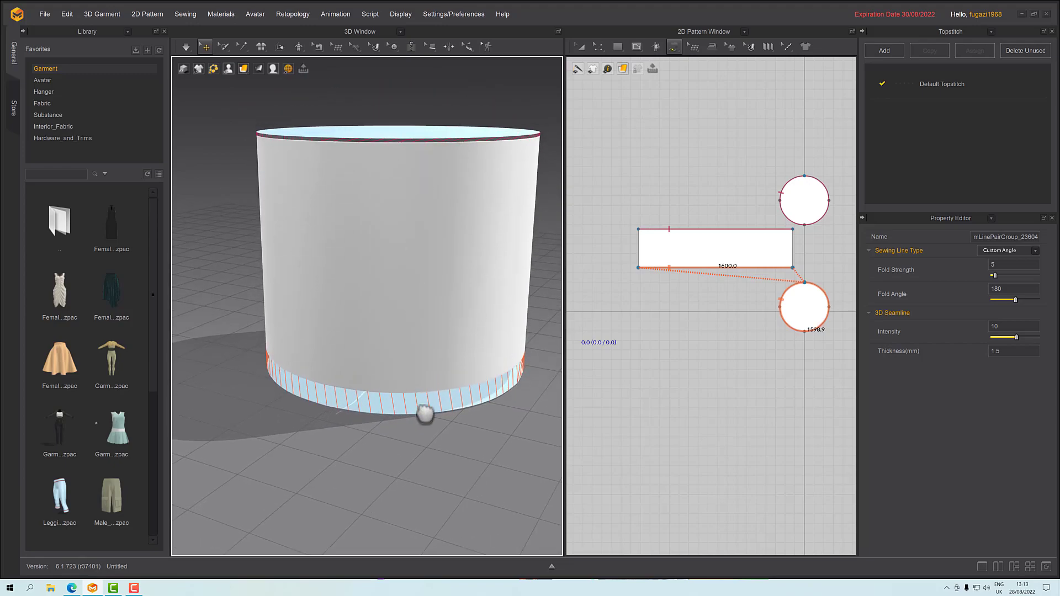
right_click(419, 392)
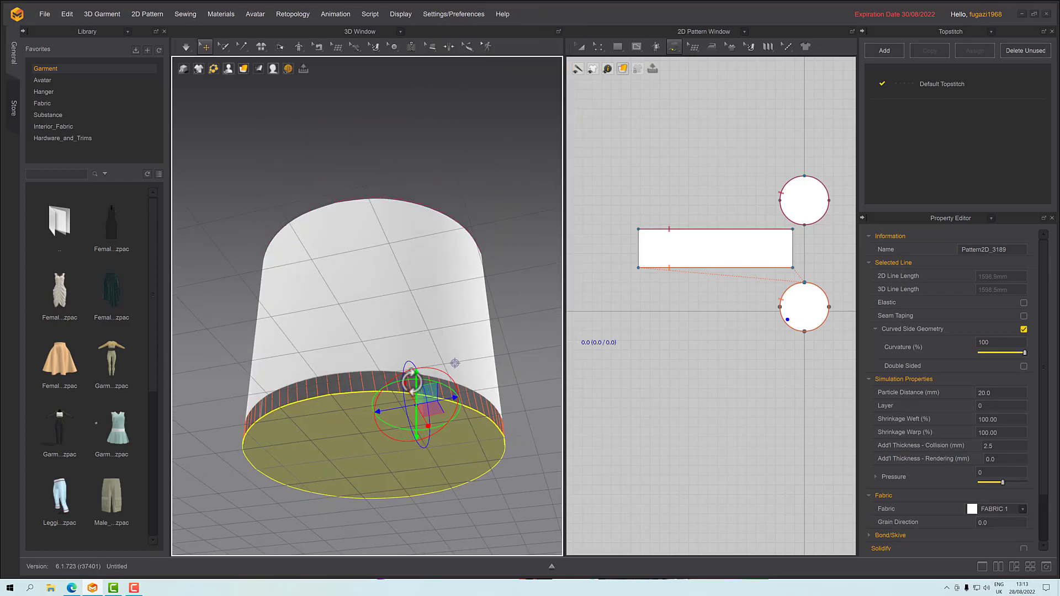
right_click(367, 392)
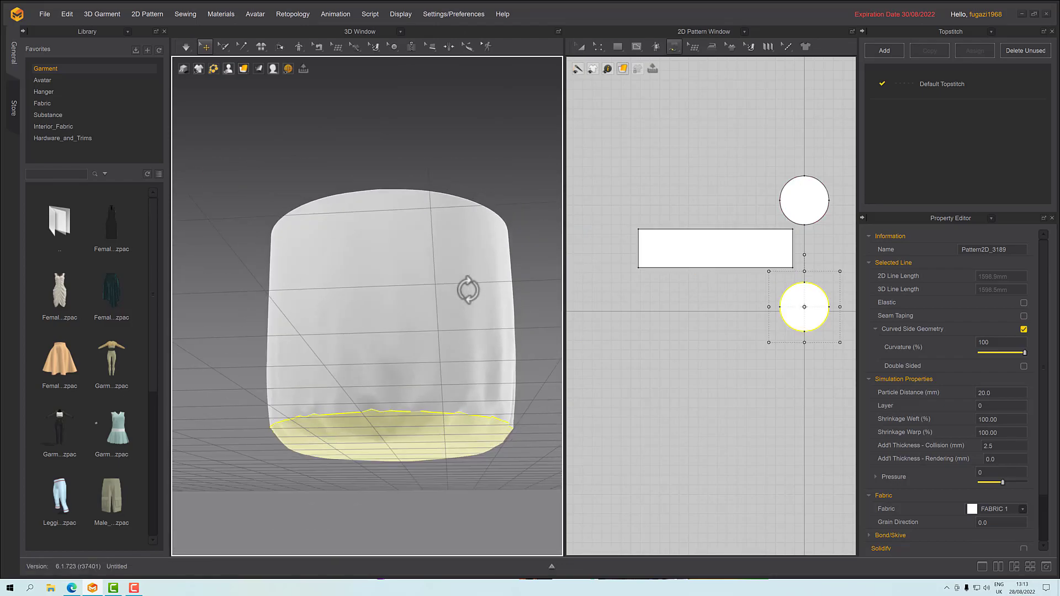
right_click(411, 192)
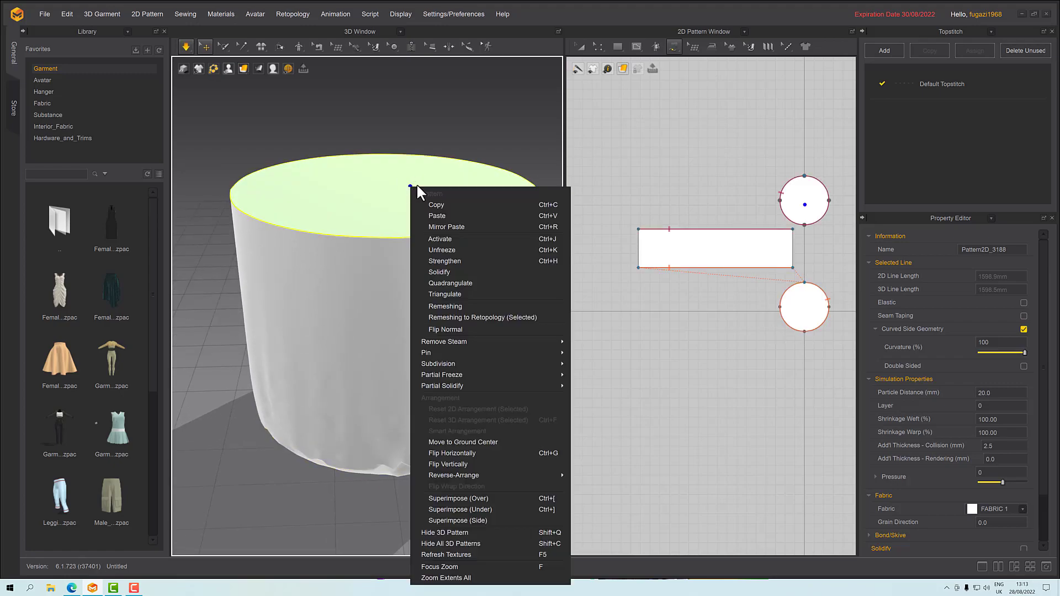
mouse_move(453, 252)
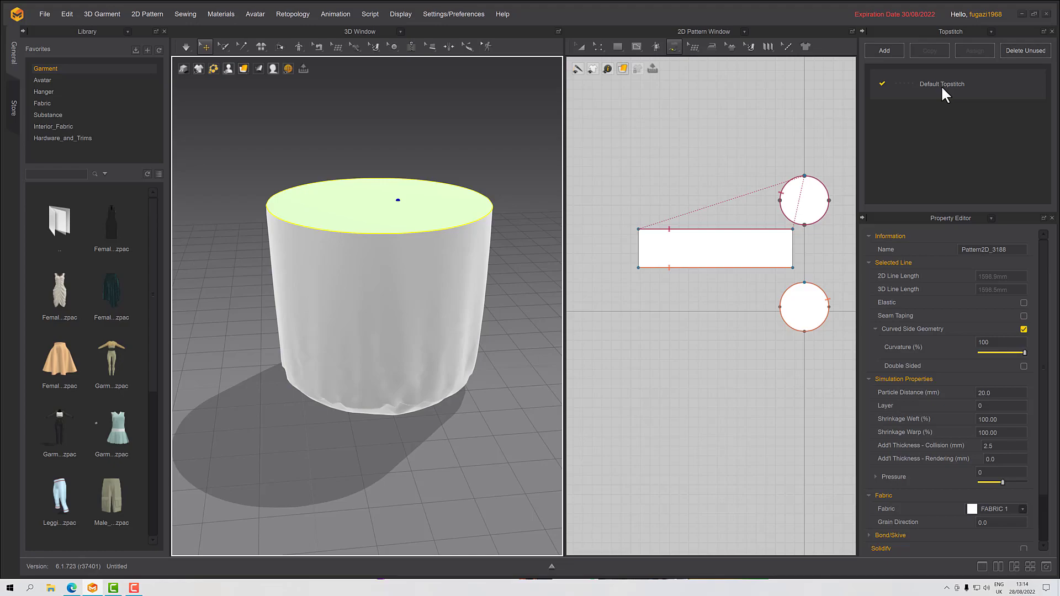
Switch the side panel to Fabric and browse the library's fabric presets
click(941, 84)
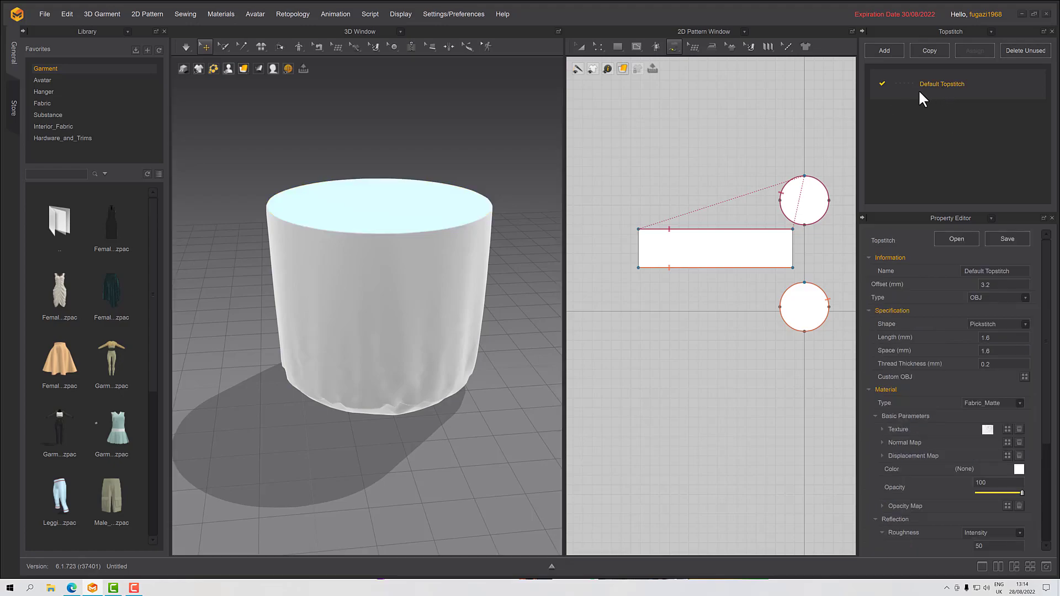
click(980, 31)
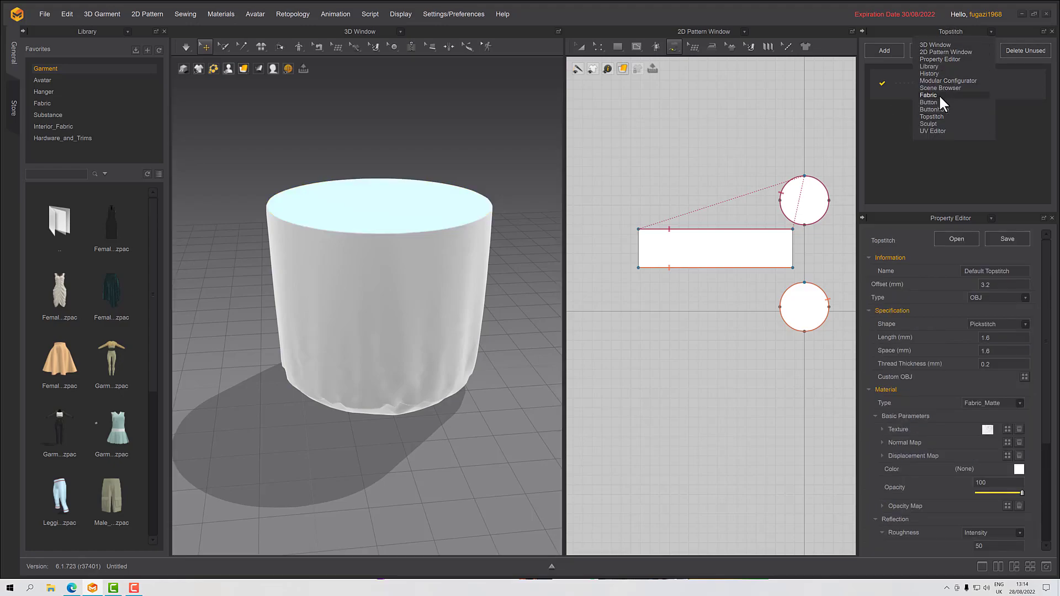
click(928, 94)
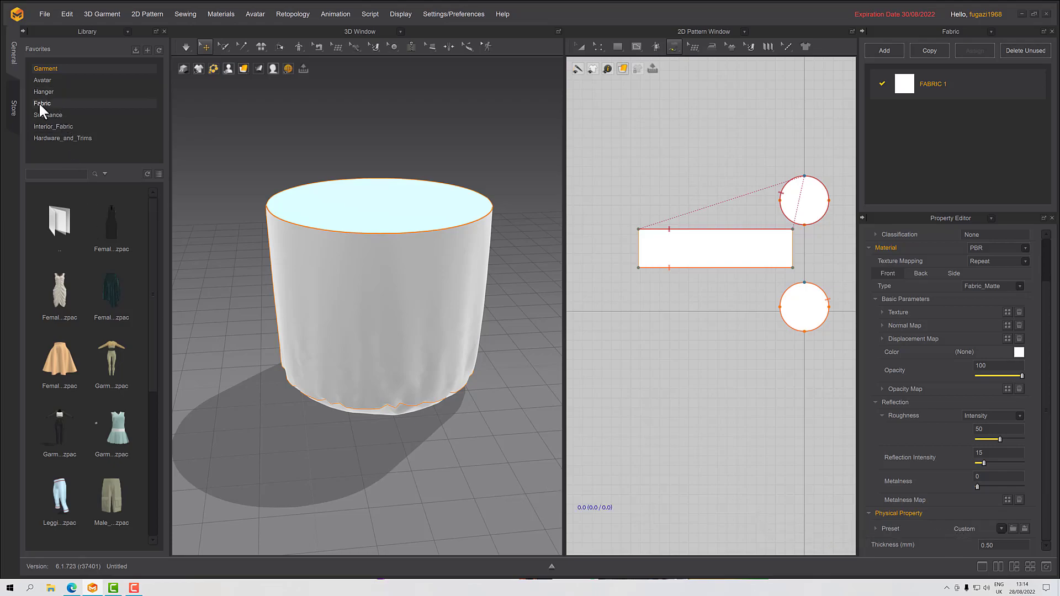
click(43, 103)
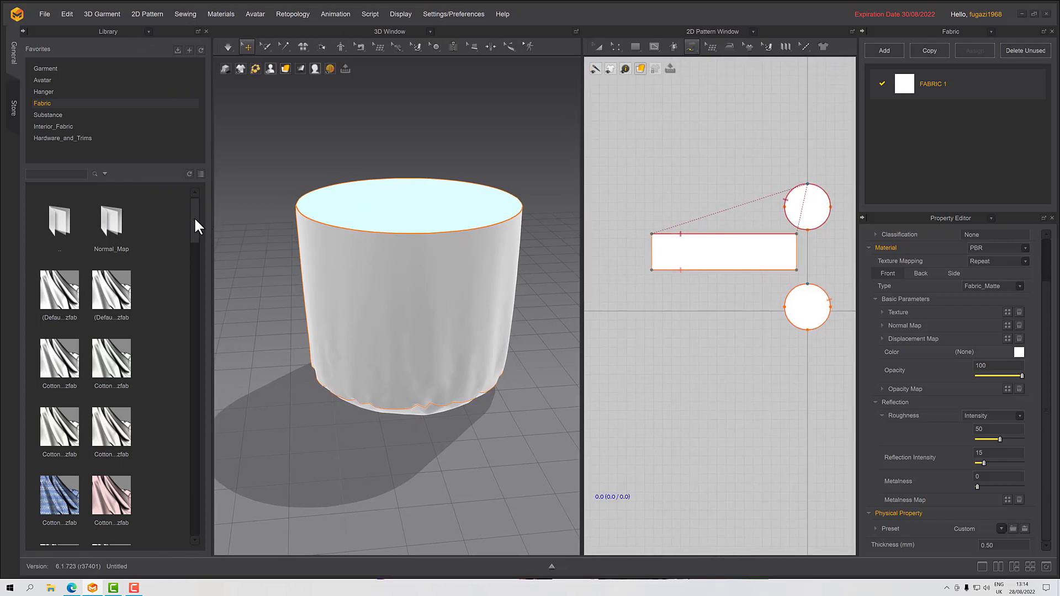
scroll(down, 3)
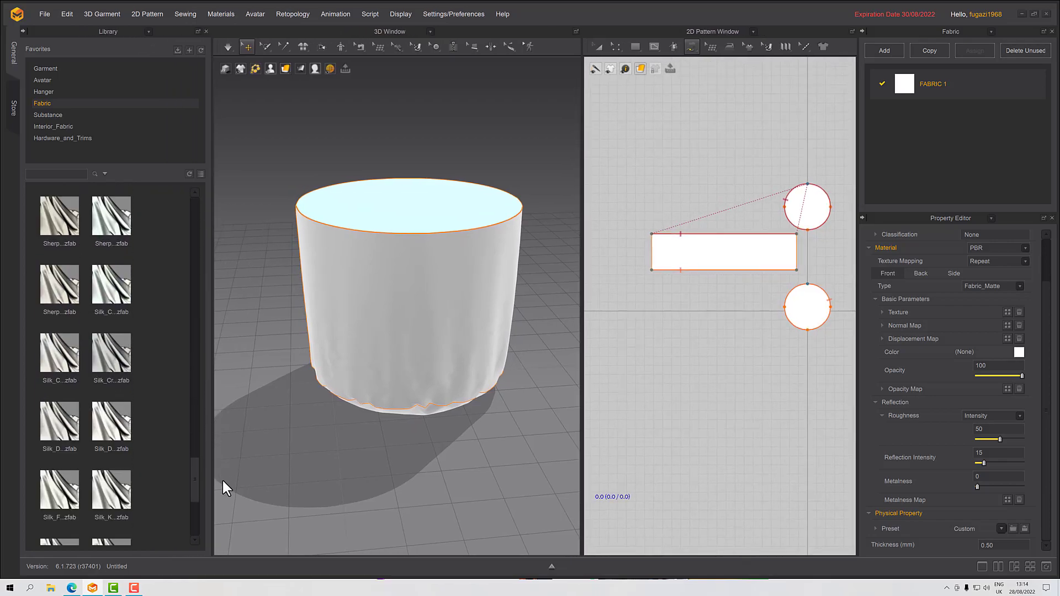
scroll(down, 3)
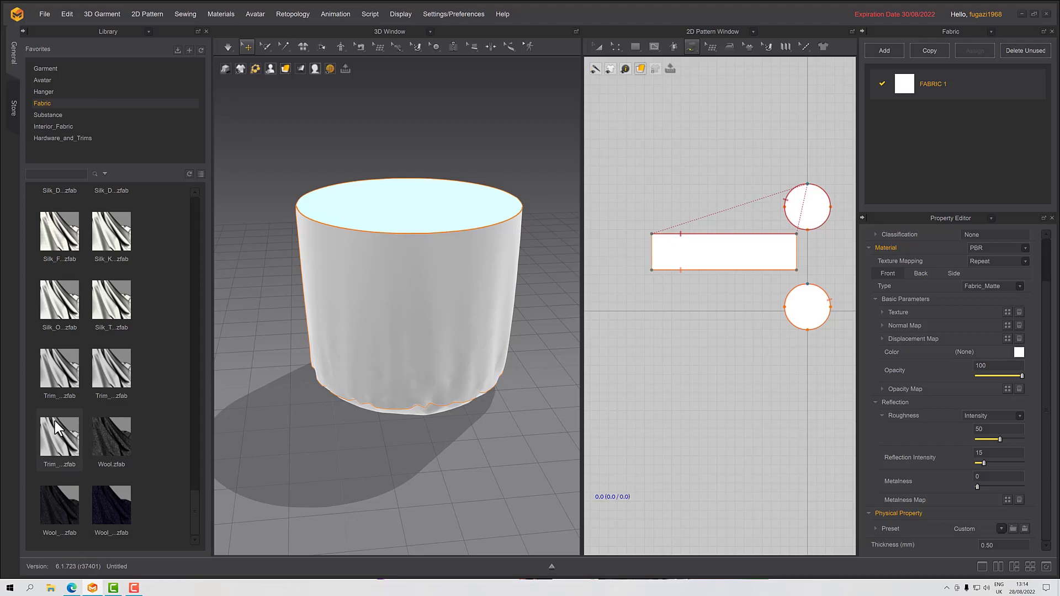
mouse_move(55, 445)
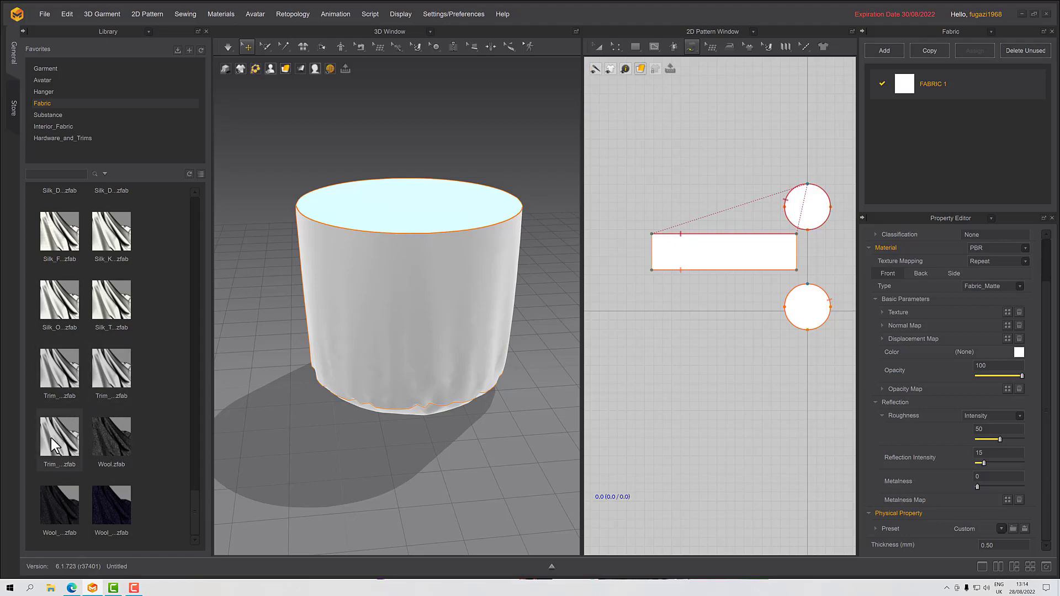
mouse_move(66, 421)
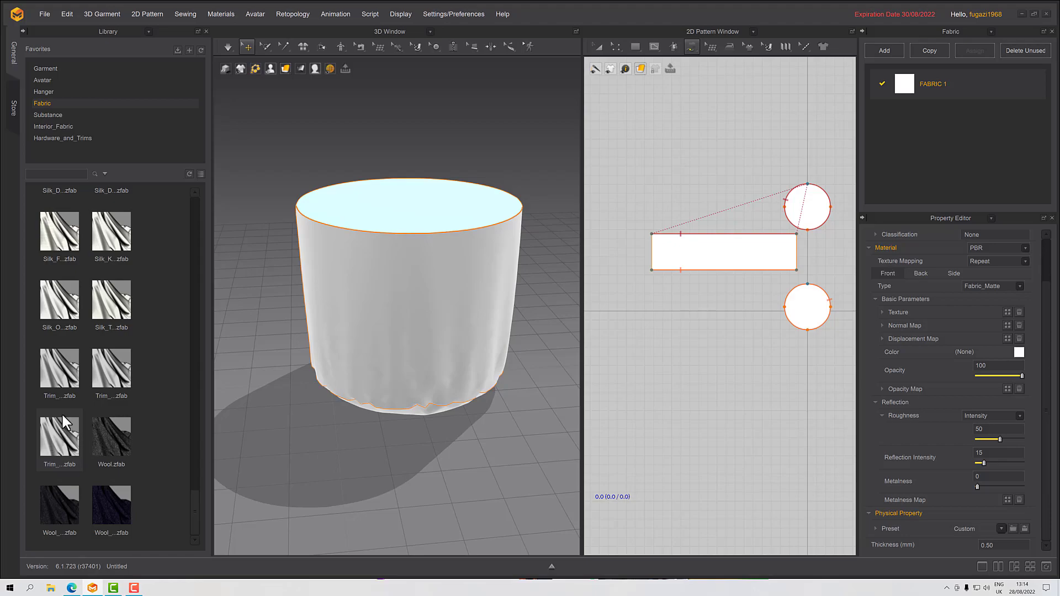
mouse_move(64, 376)
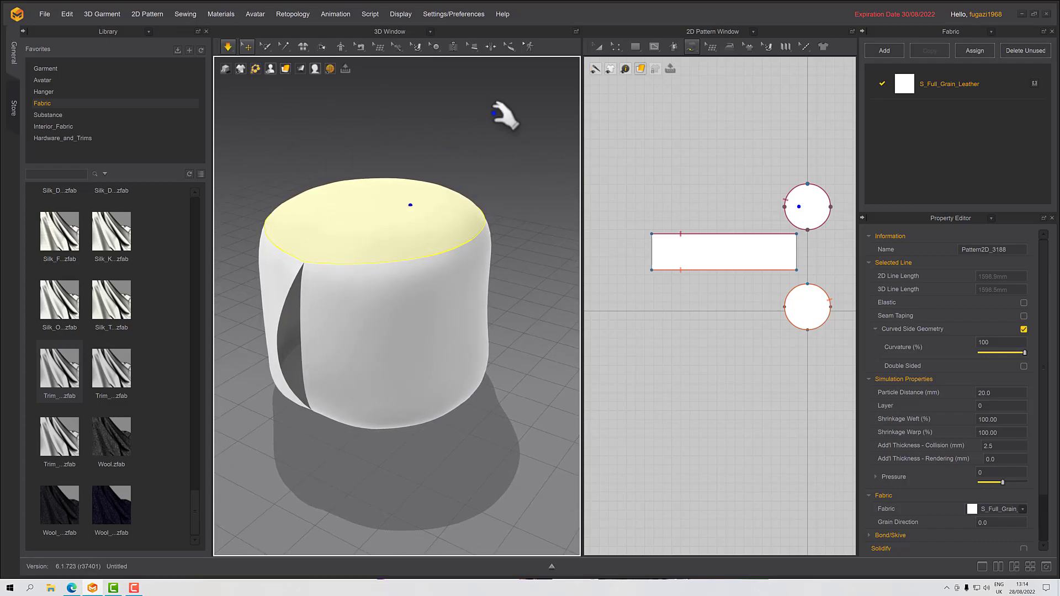
Switch to the Edit Sewing tool to adjust the existing seams
click(359, 46)
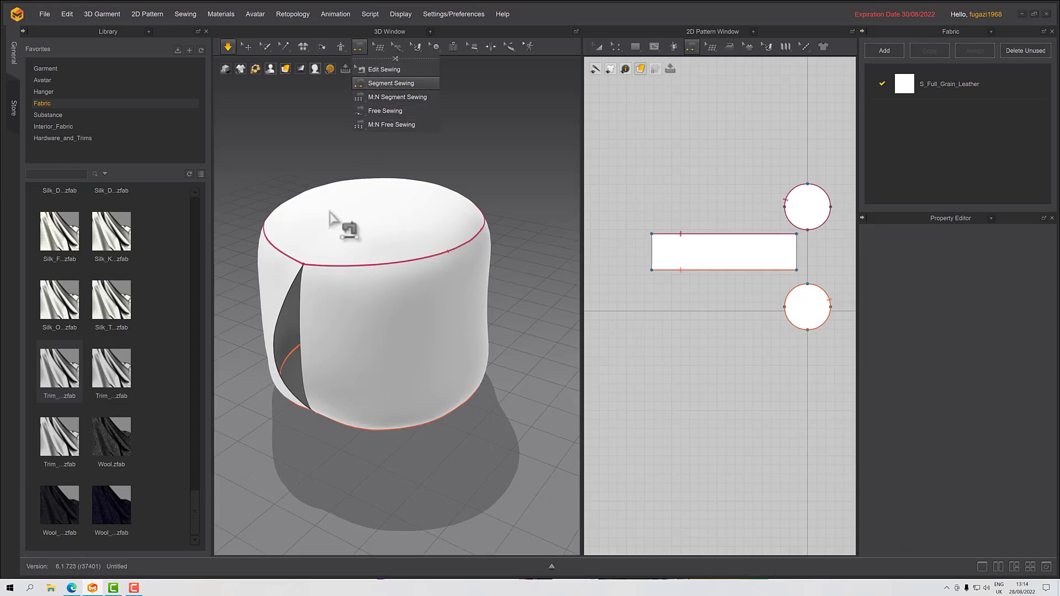
click(391, 82)
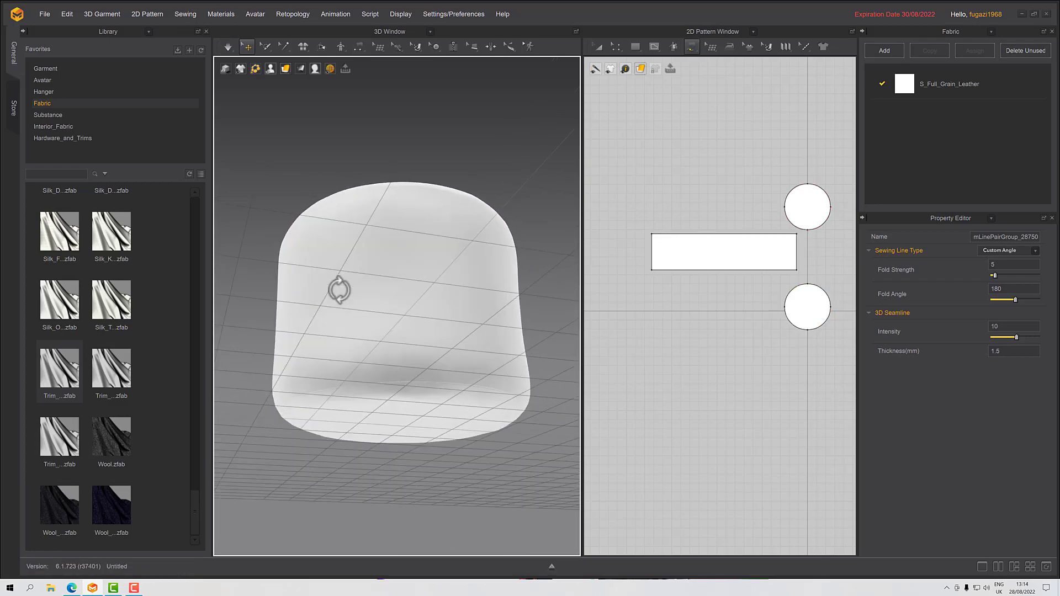
click(228, 46)
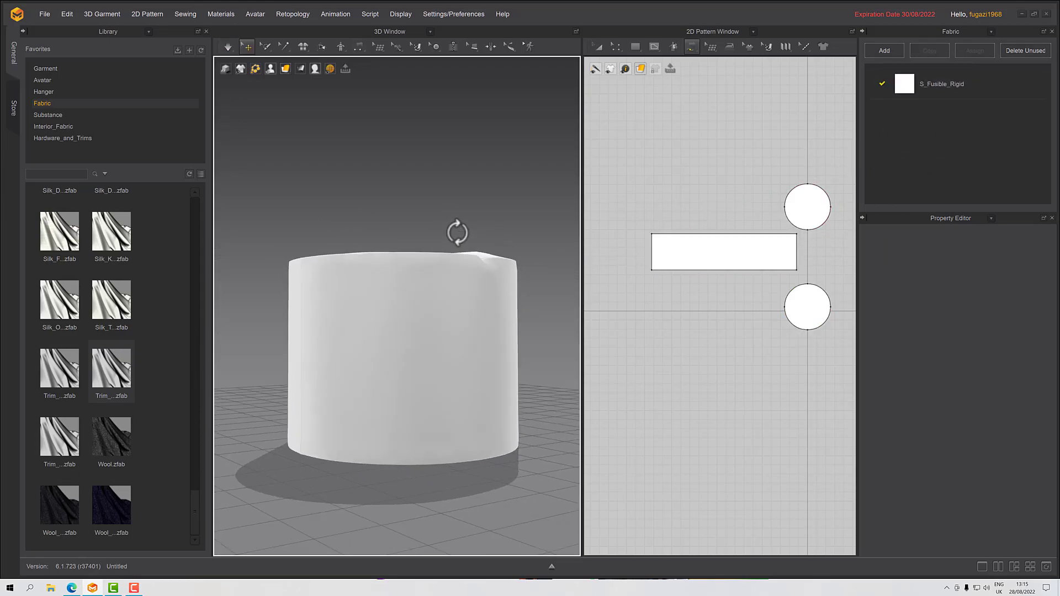
Select the side strip and enter a Pressure of 1.0 for all pieces
click(724, 252)
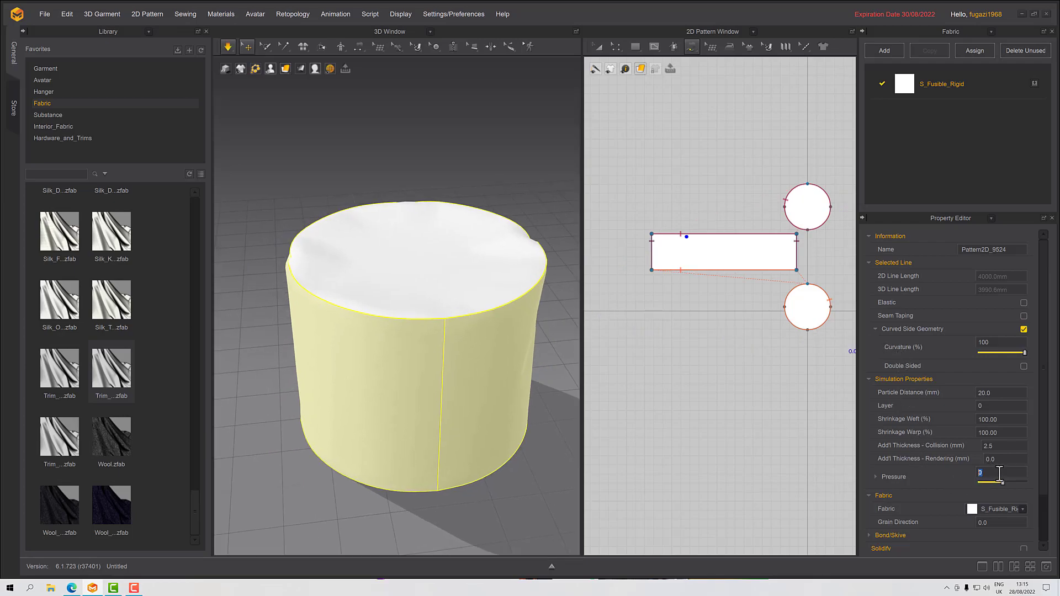
text(1)
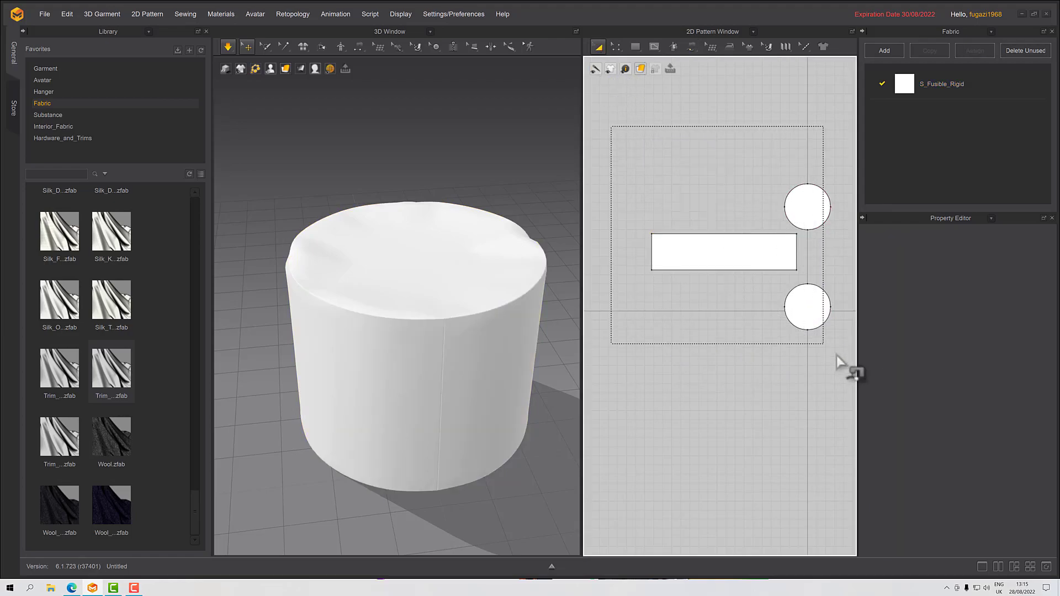
click(723, 252)
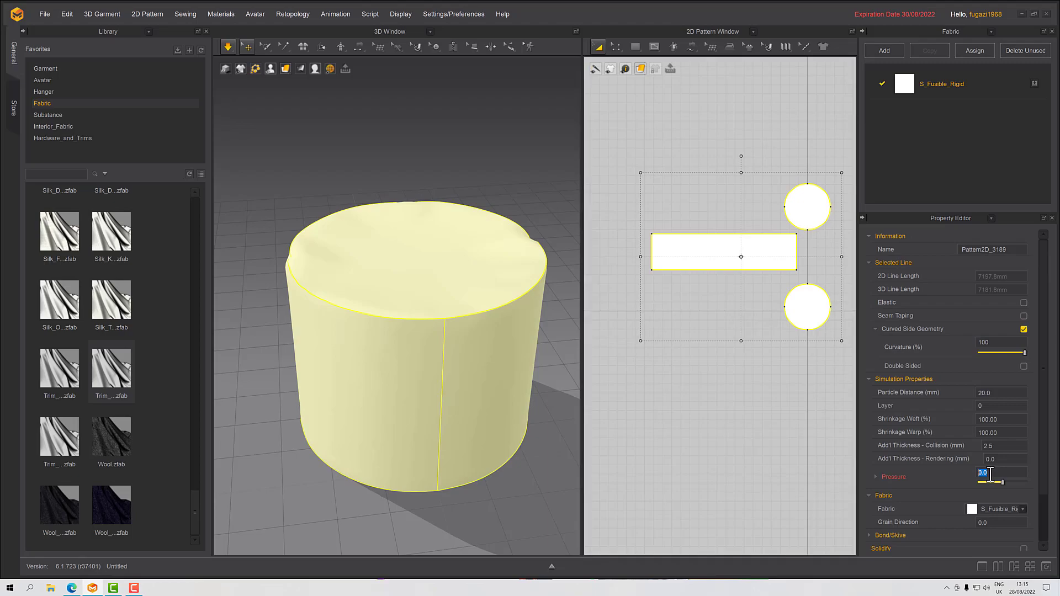
text(1.0)
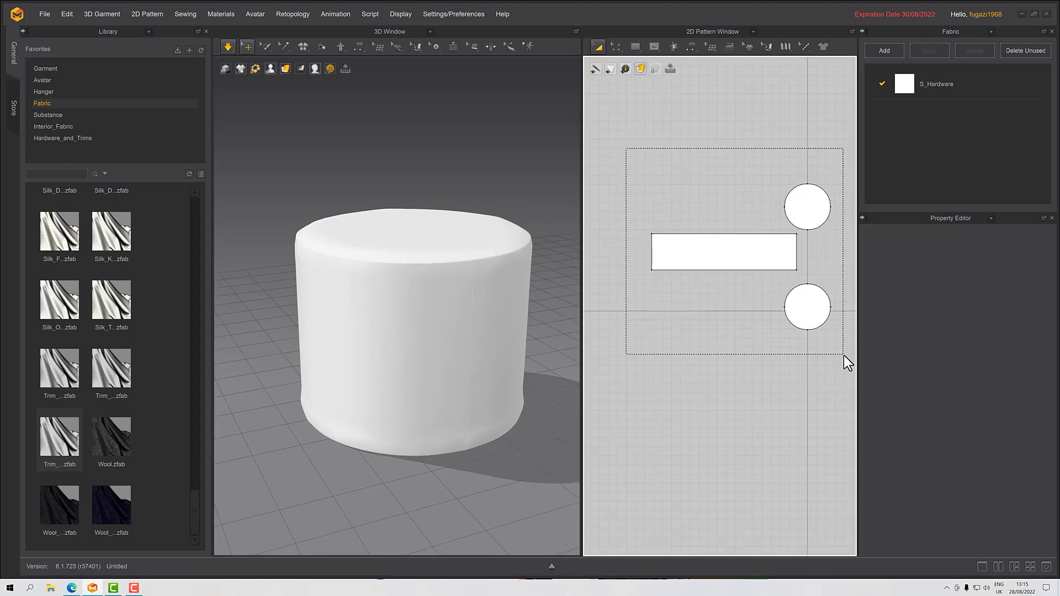
Offset three evenly spaced internal lines from the side strip's short edge
click(723, 251)
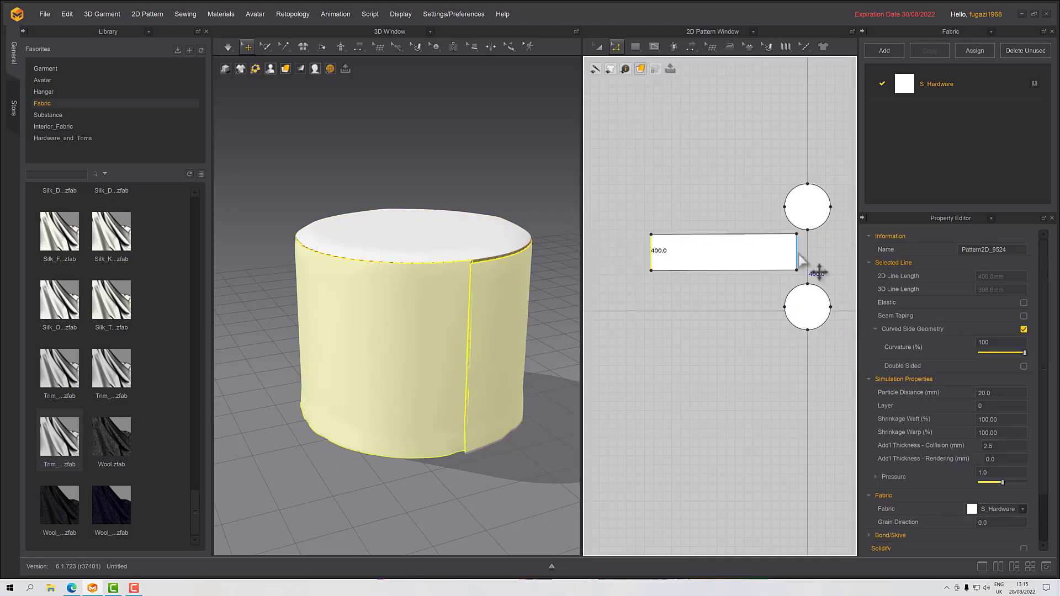
right_click(815, 263)
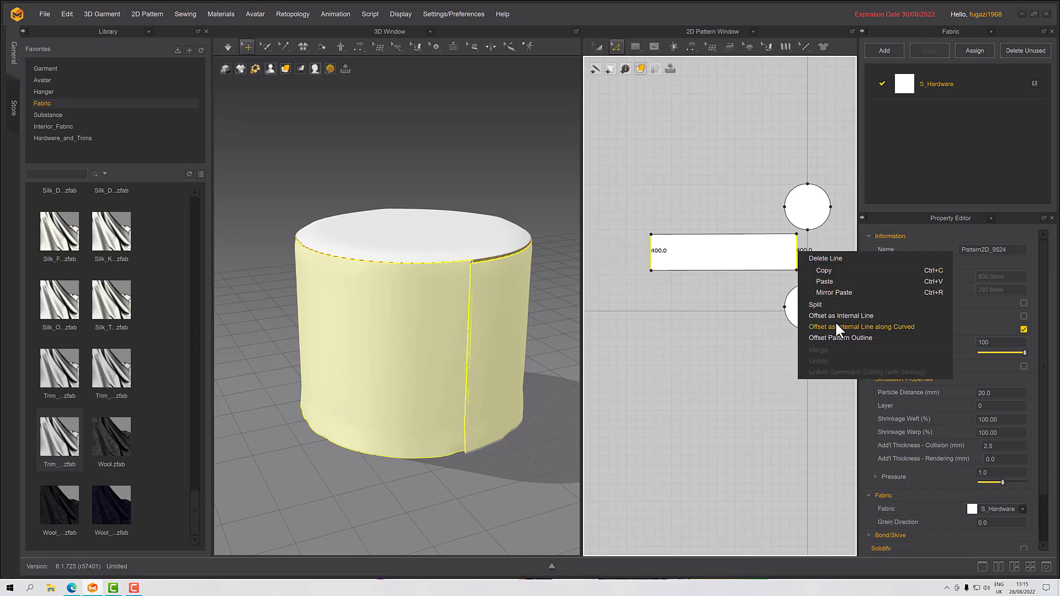
click(861, 326)
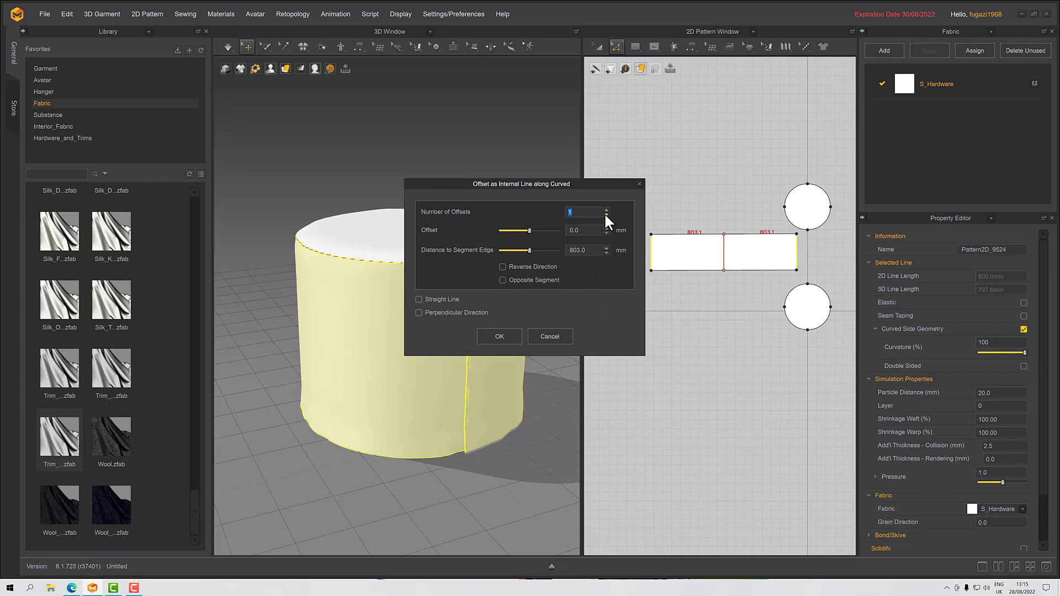
click(606, 210)
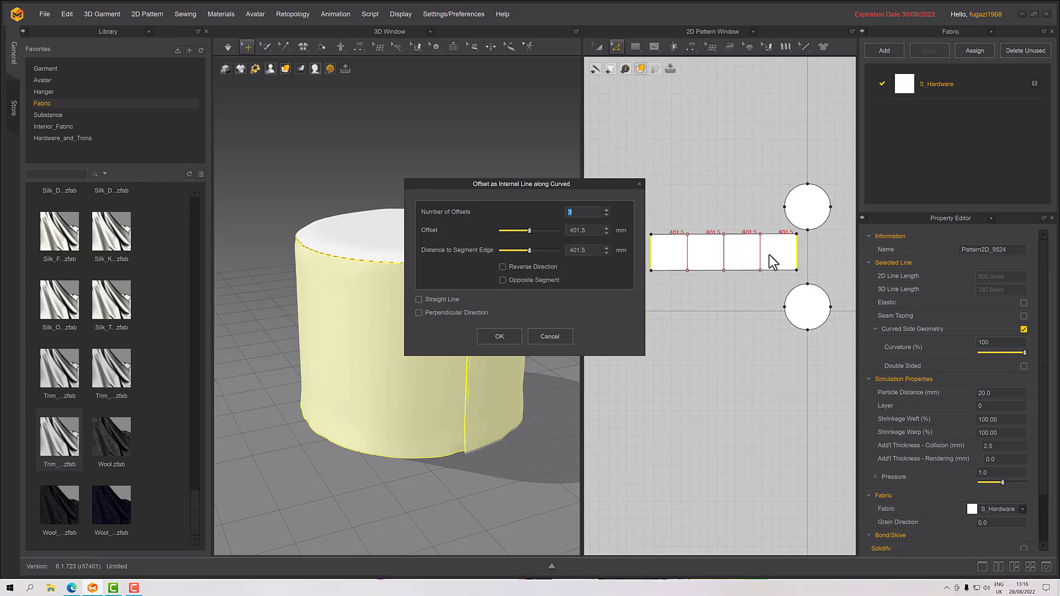
click(499, 337)
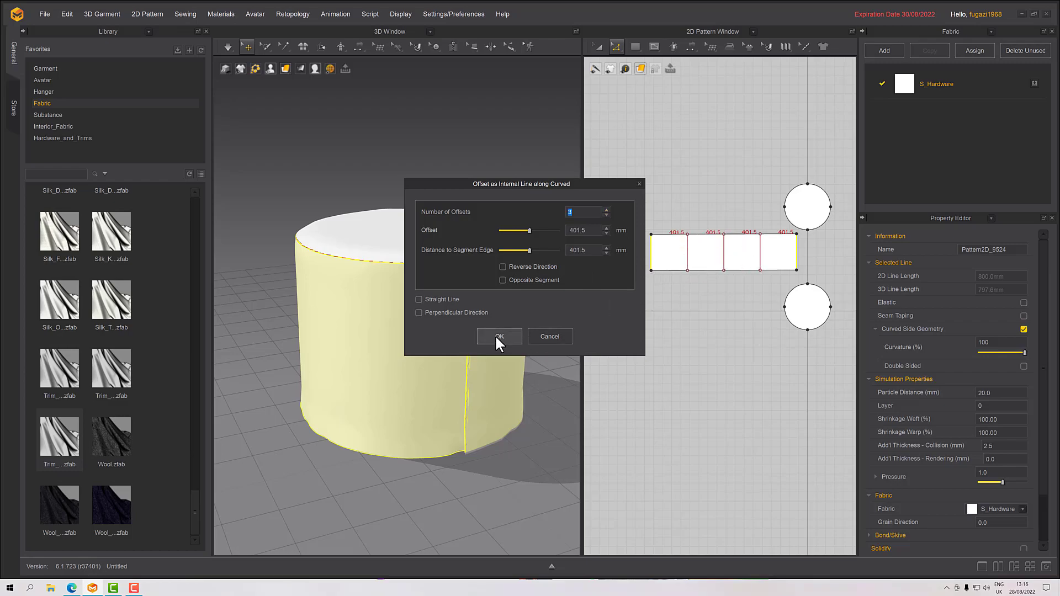
click(499, 337)
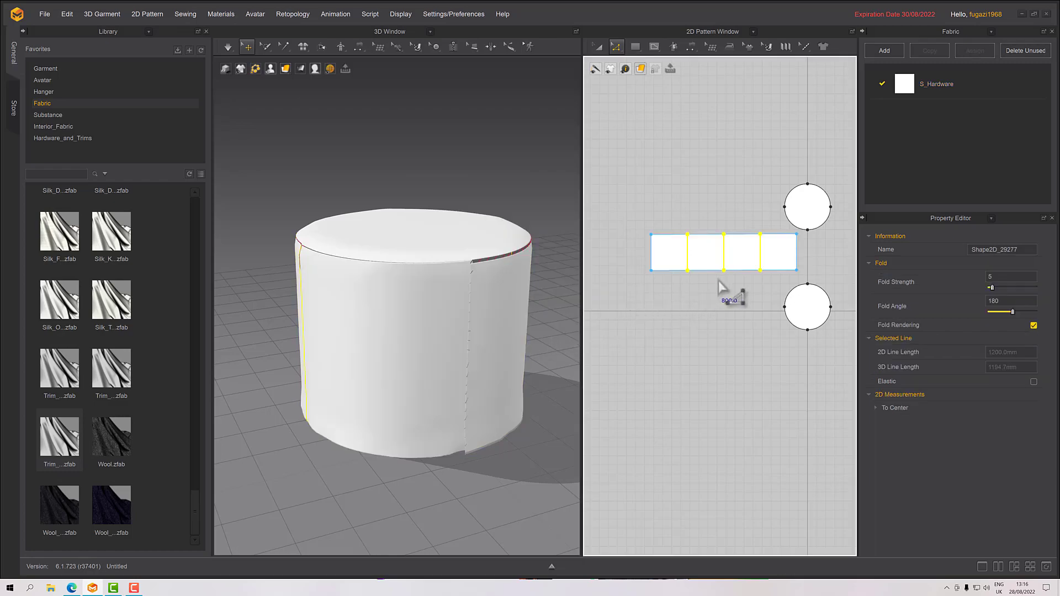
right_click(729, 285)
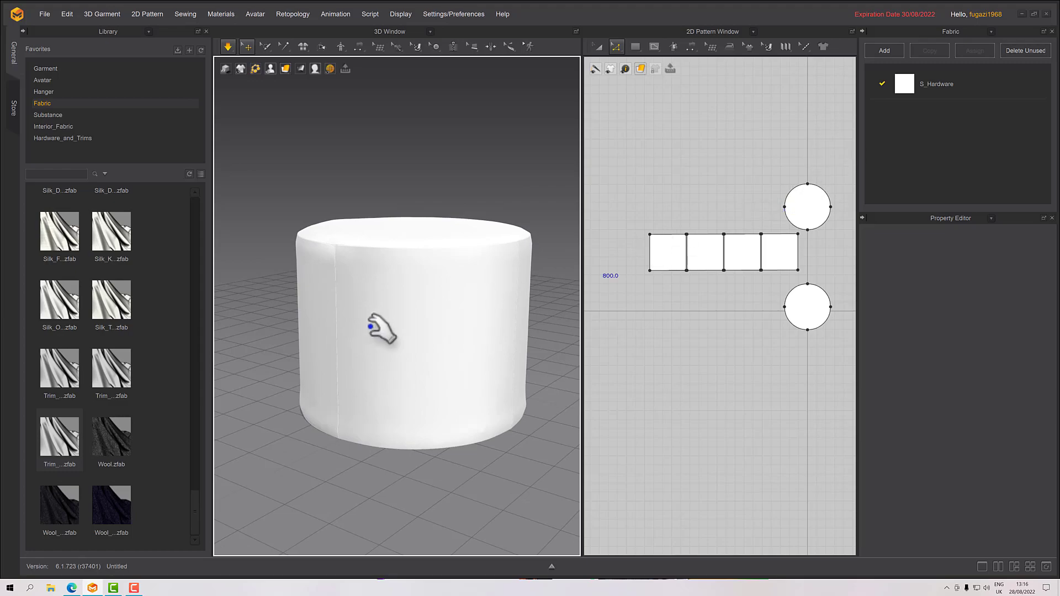
Inspect the side seam, then set Particle Distance to 10 for all pieces
drag(372, 329, 389, 292)
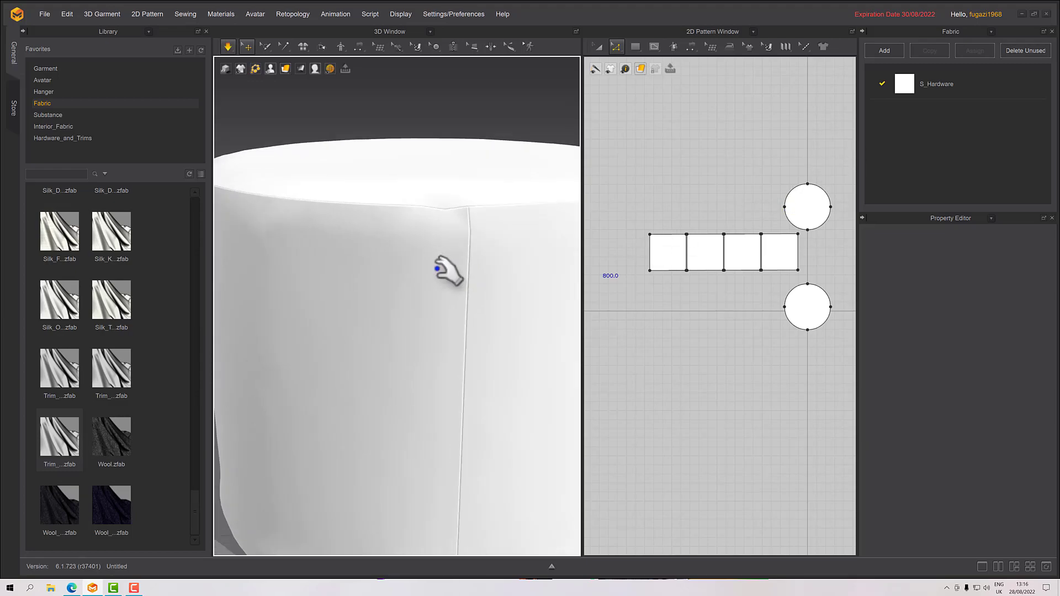
drag(443, 269, 503, 285)
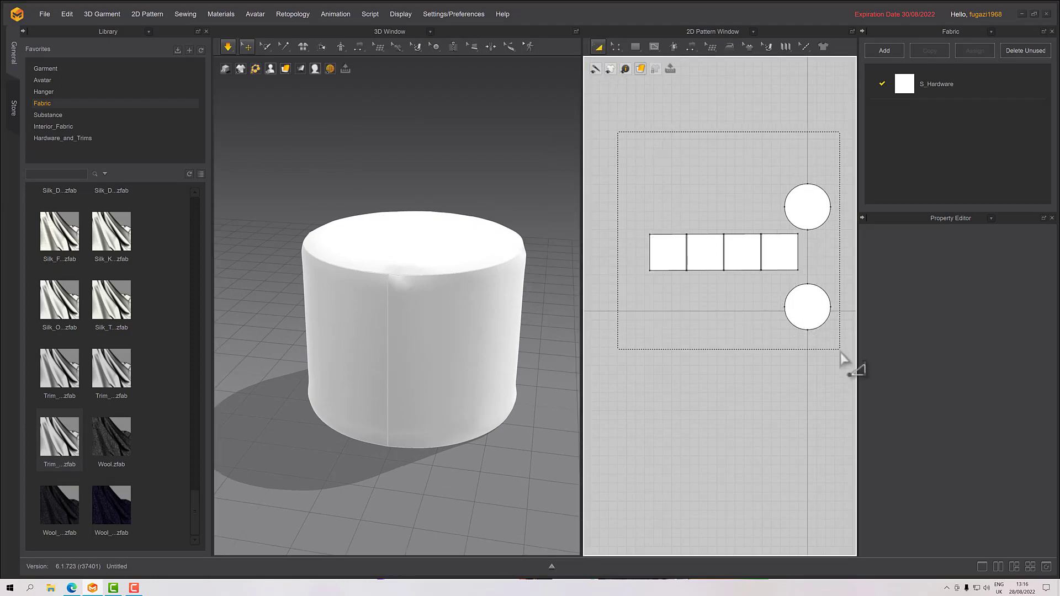
click(722, 252)
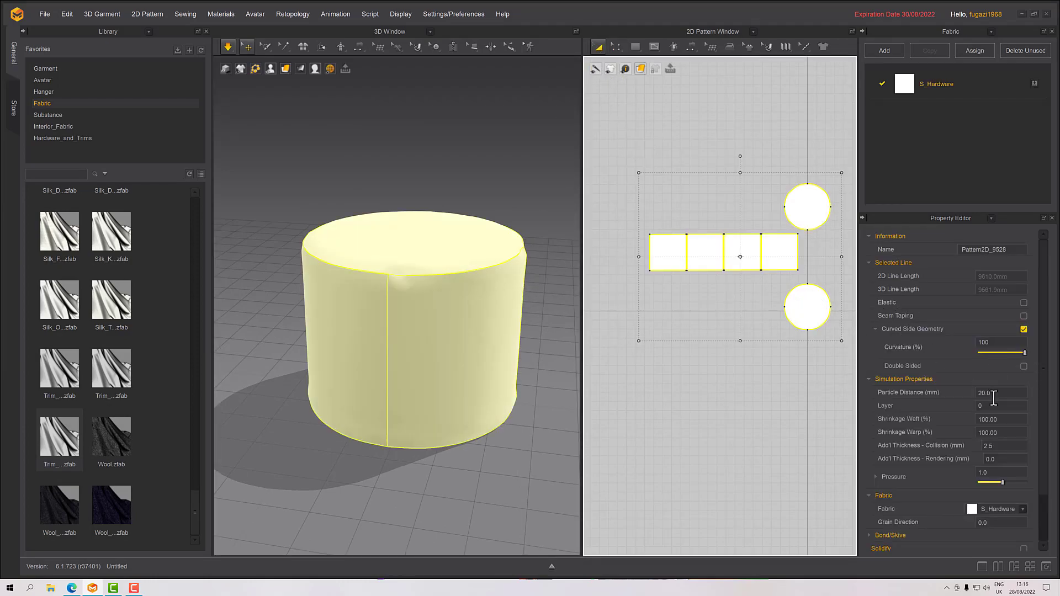
text(10)
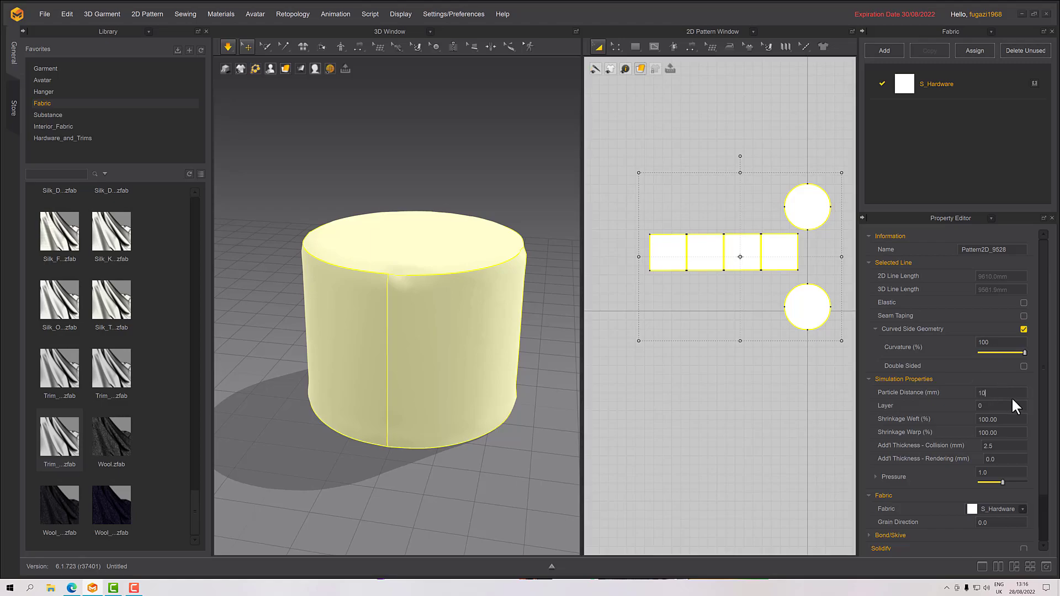
mouse_move(514, 345)
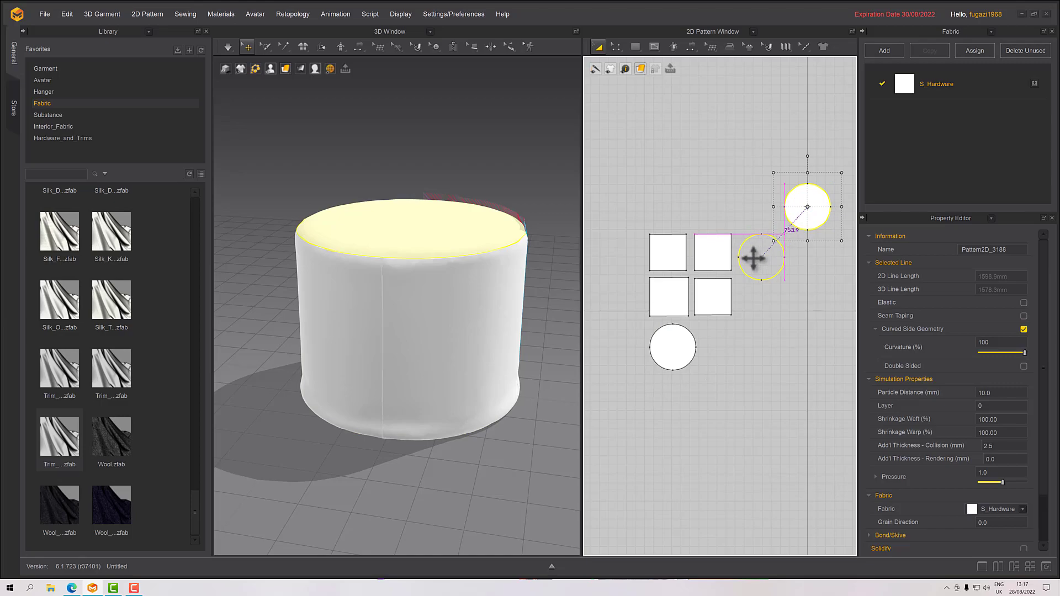
Move the top circle beside the panels and view S_Hardware fabric properties
drag(808, 208, 761, 255)
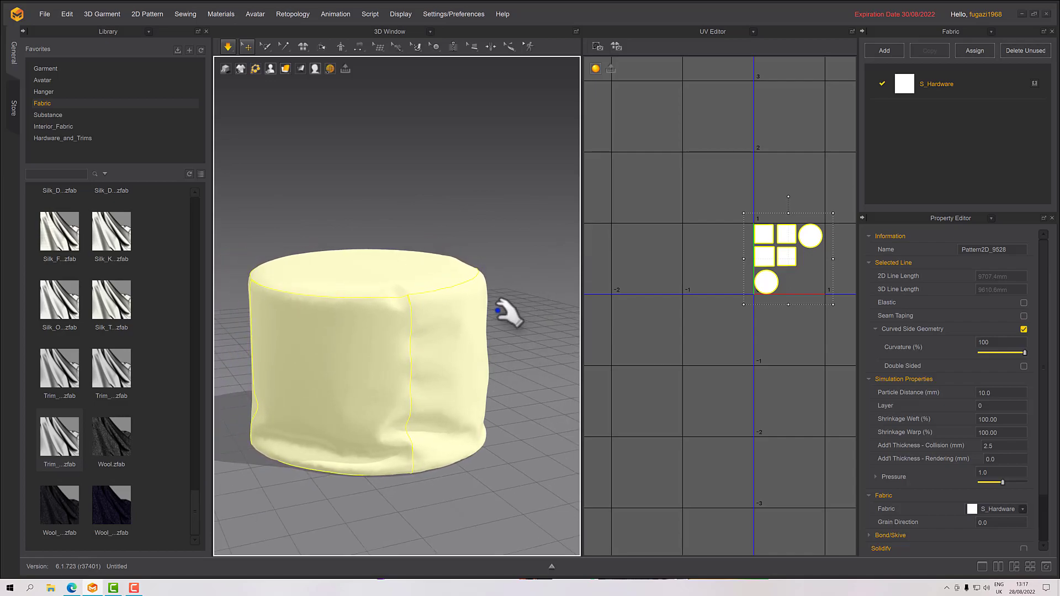
click(937, 83)
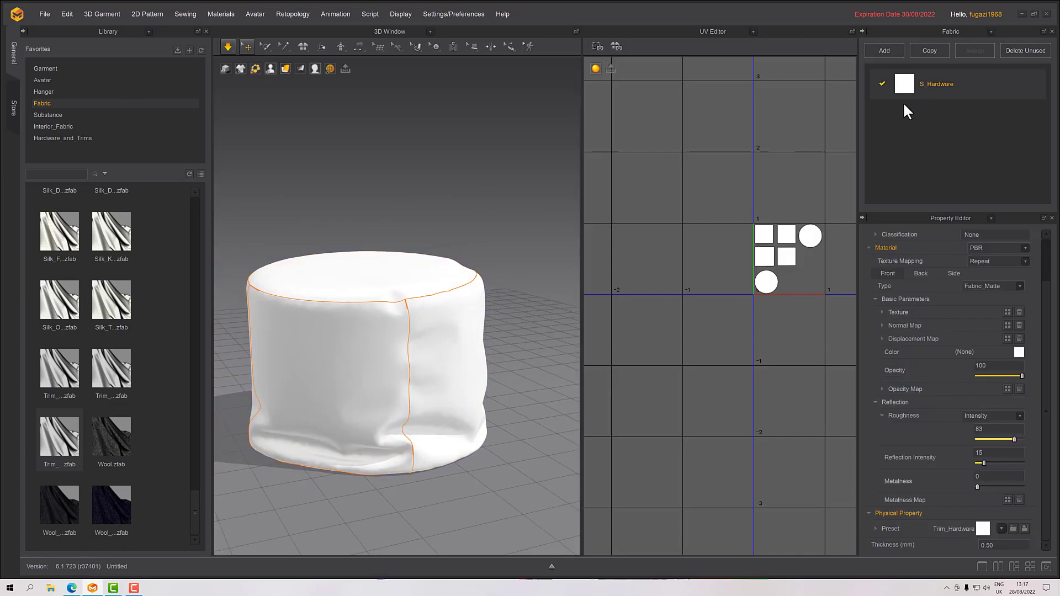